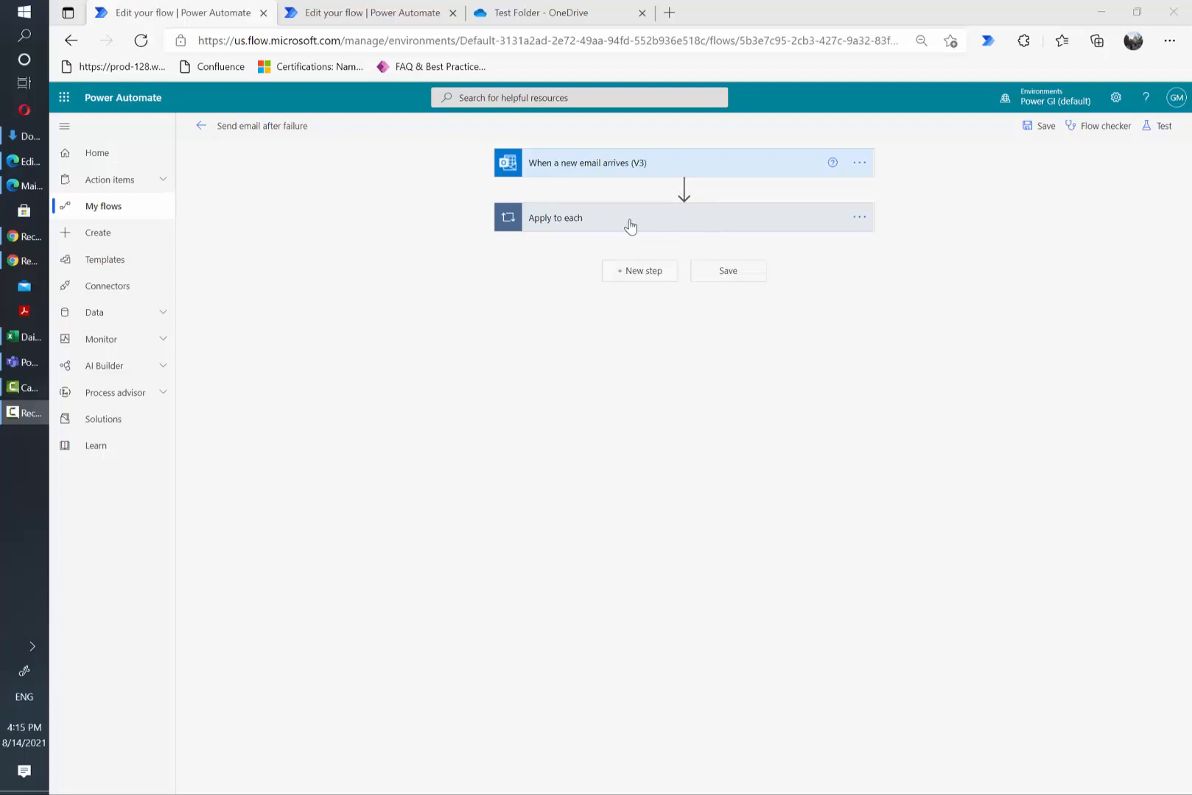
mouse_move(657, 154)
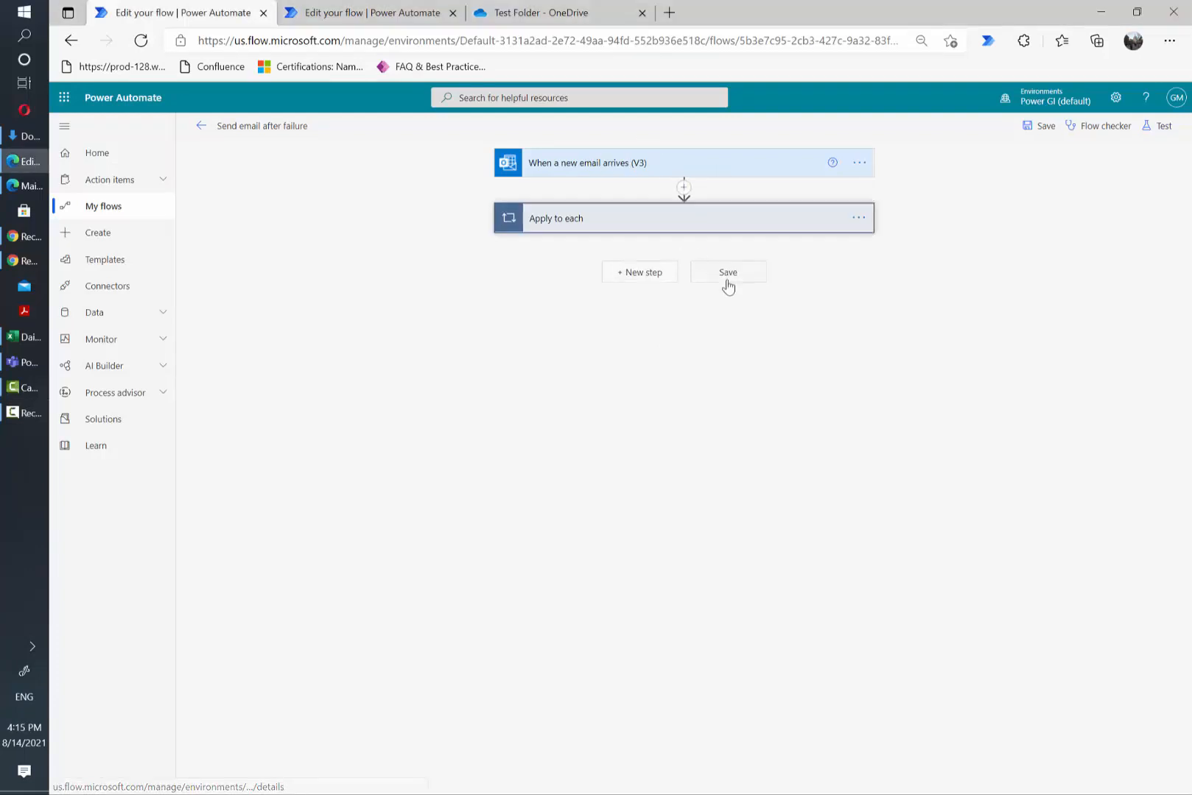
Add a Send an email (V2) to Graciela with subject 'Flow failed', citing subject, sender and received time.
left_click(556, 218)
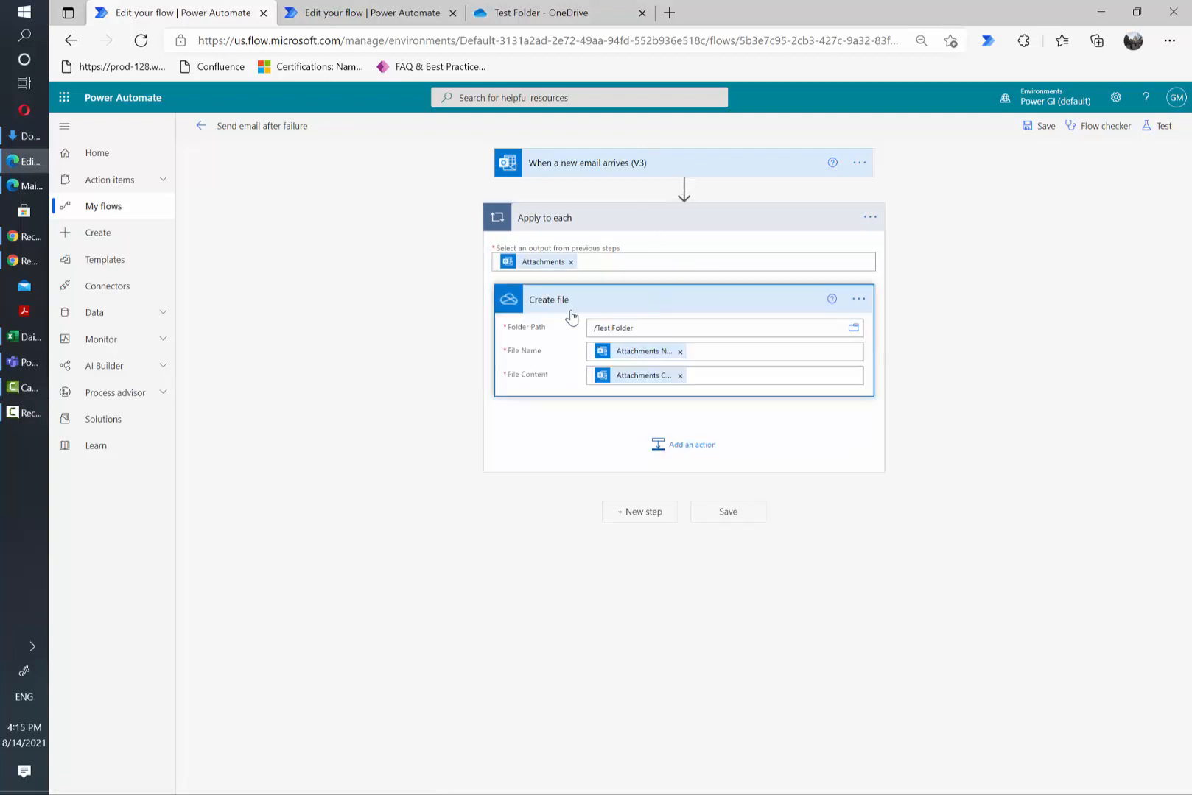
mouse_move(655, 308)
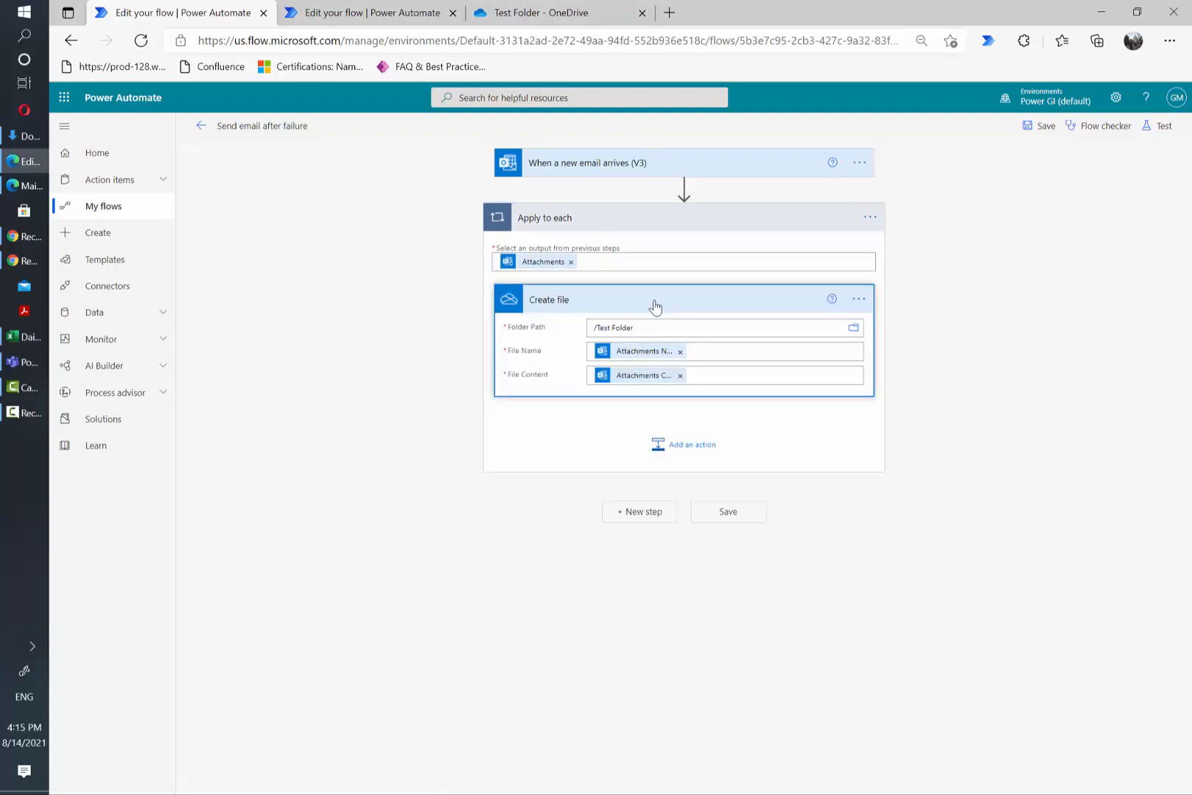
left_click(555, 218)
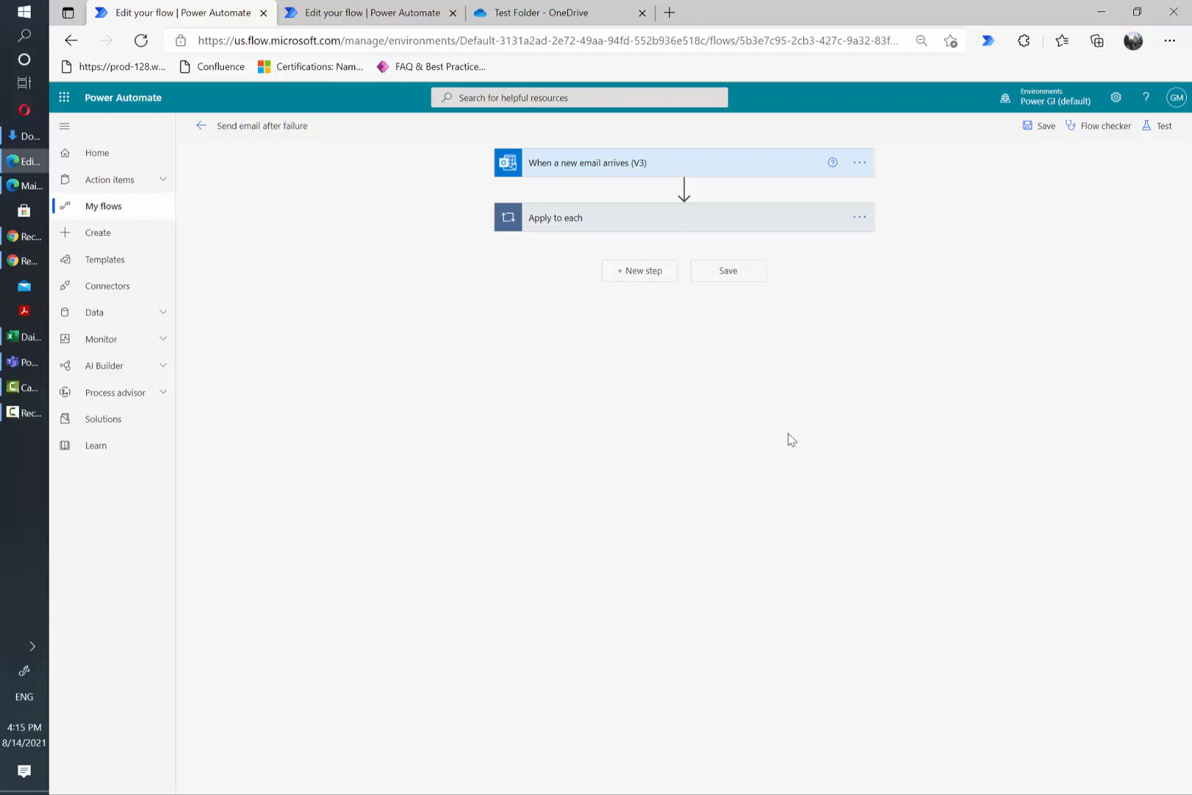
mouse_move(524, 259)
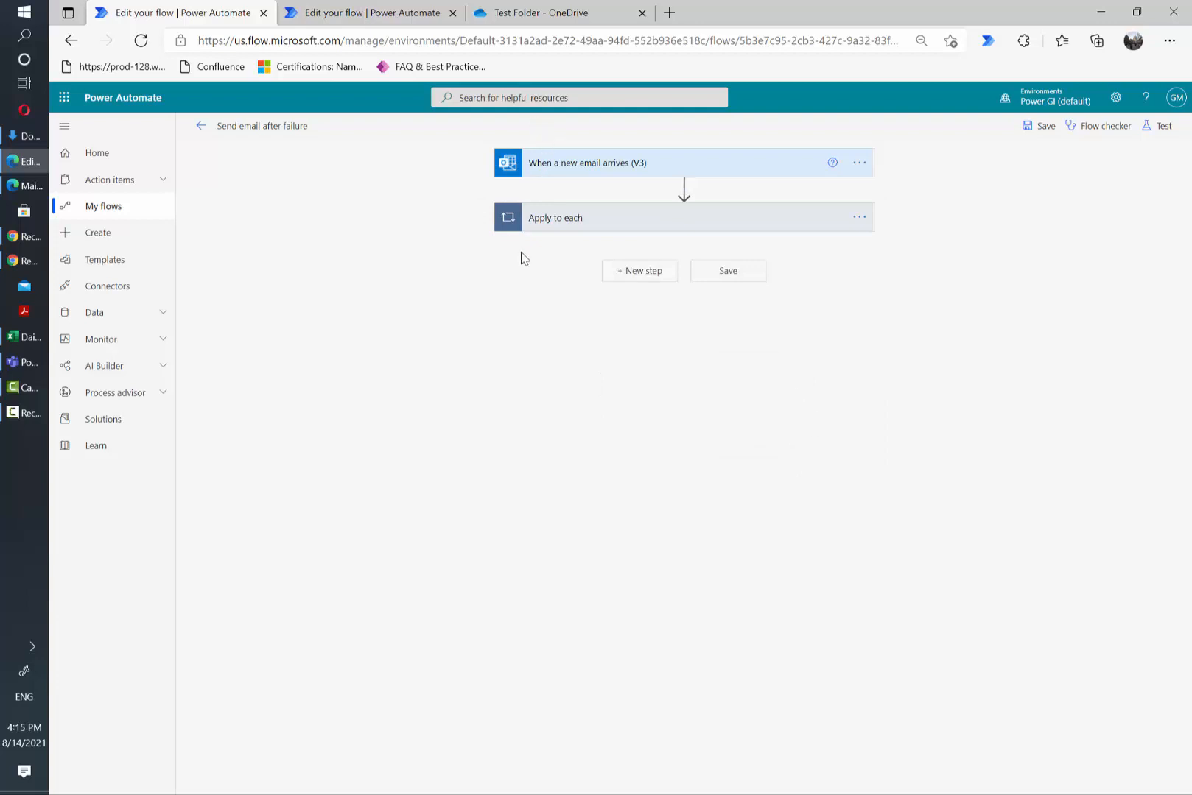
mouse_move(538, 342)
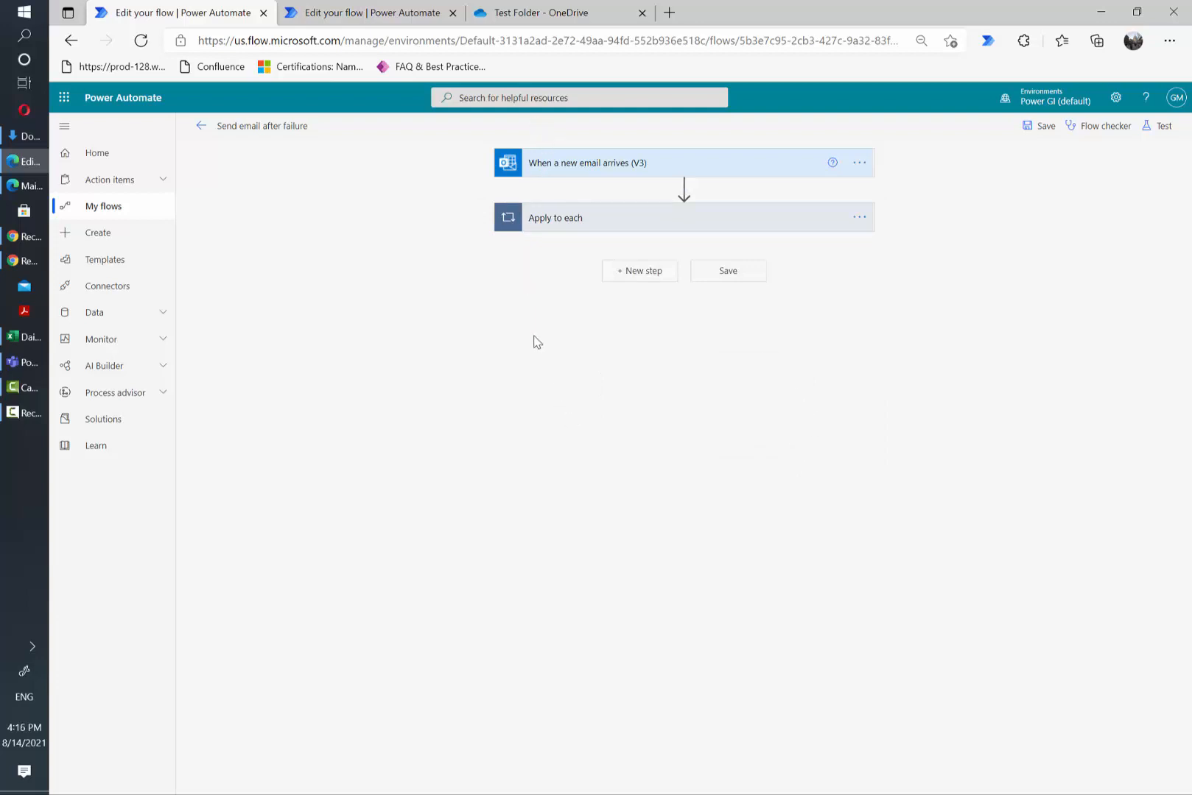
mouse_move(561, 195)
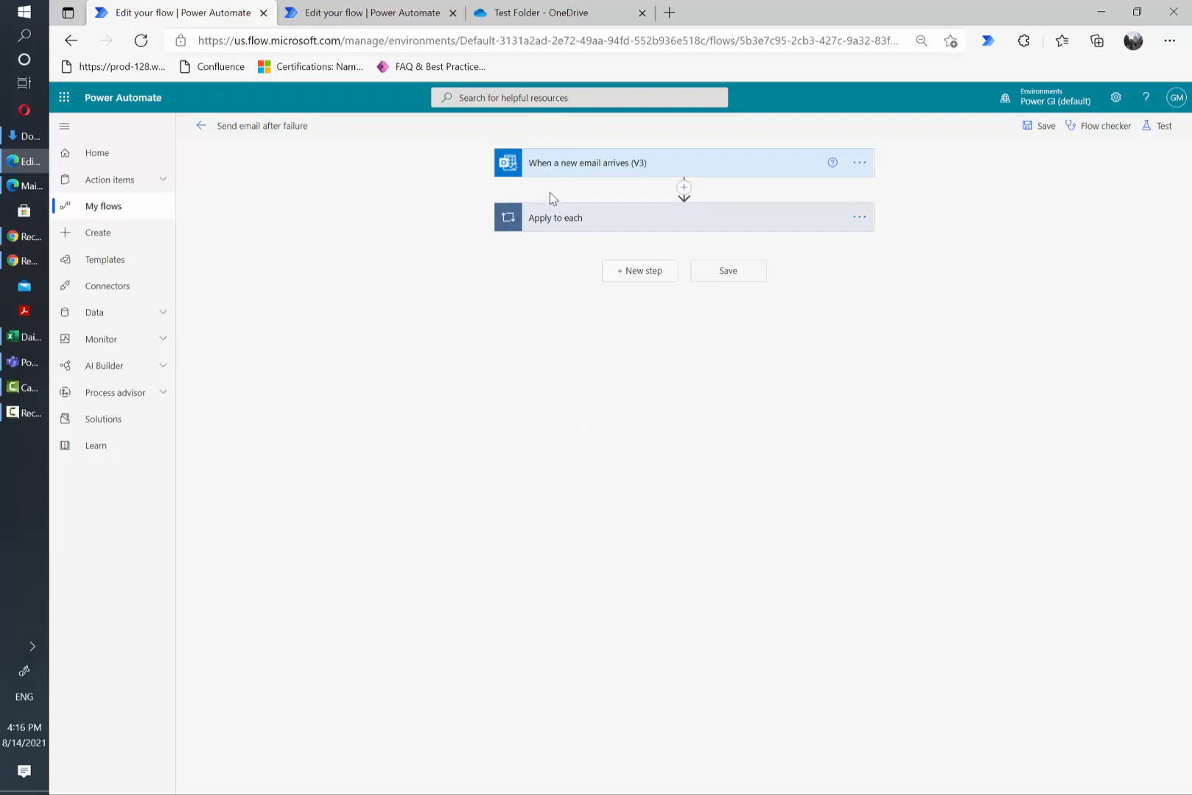
mouse_move(551, 201)
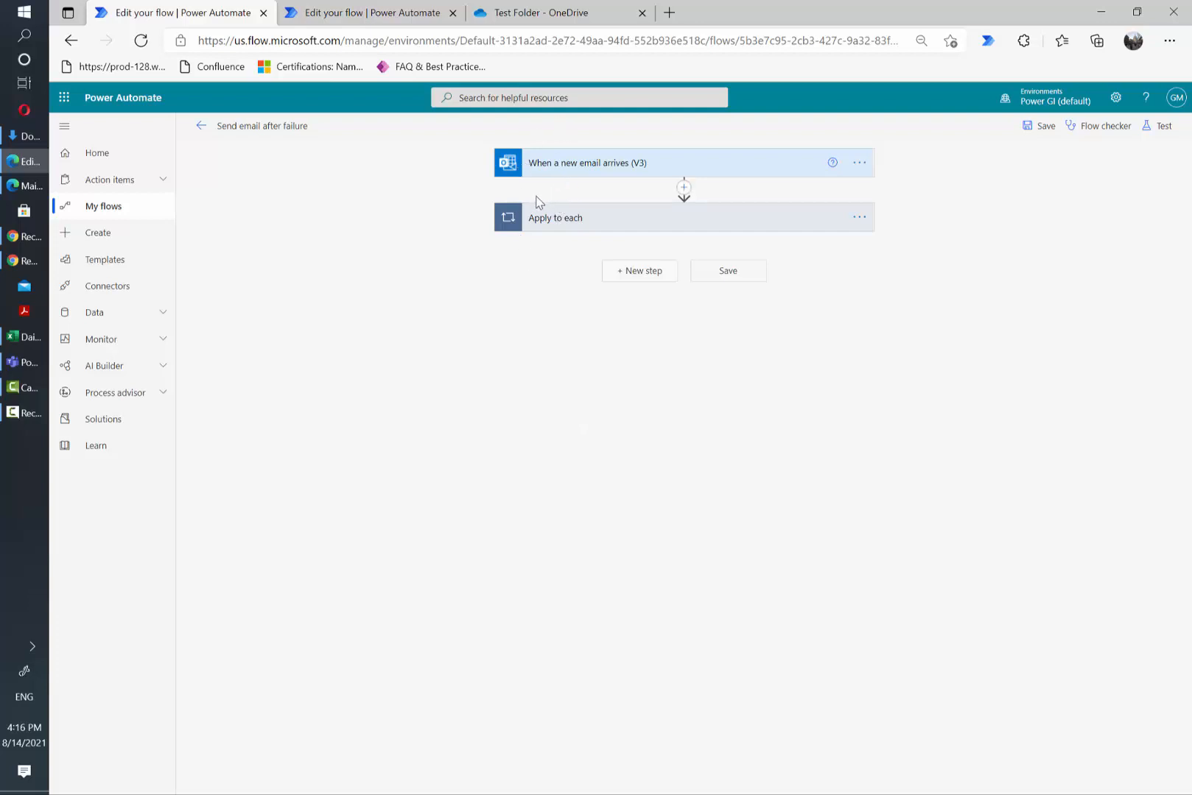
mouse_move(466, 198)
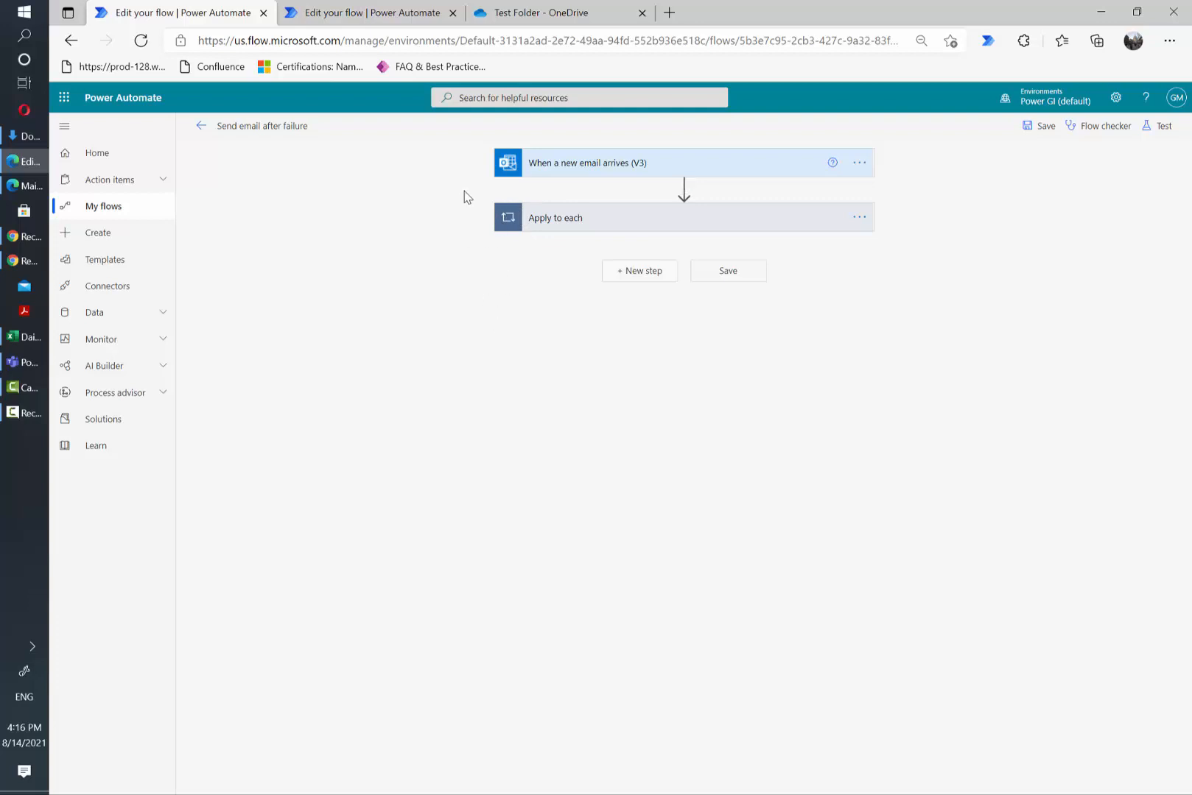
mouse_move(640, 270)
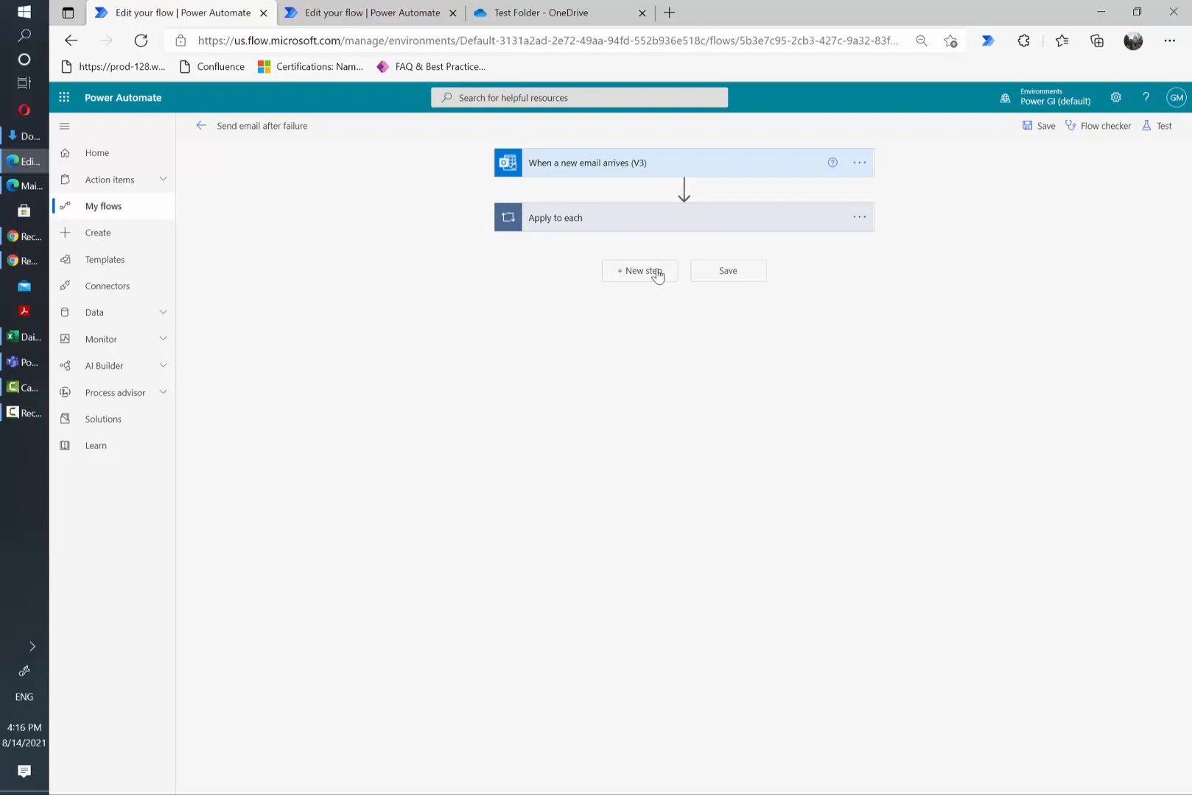
type("send")
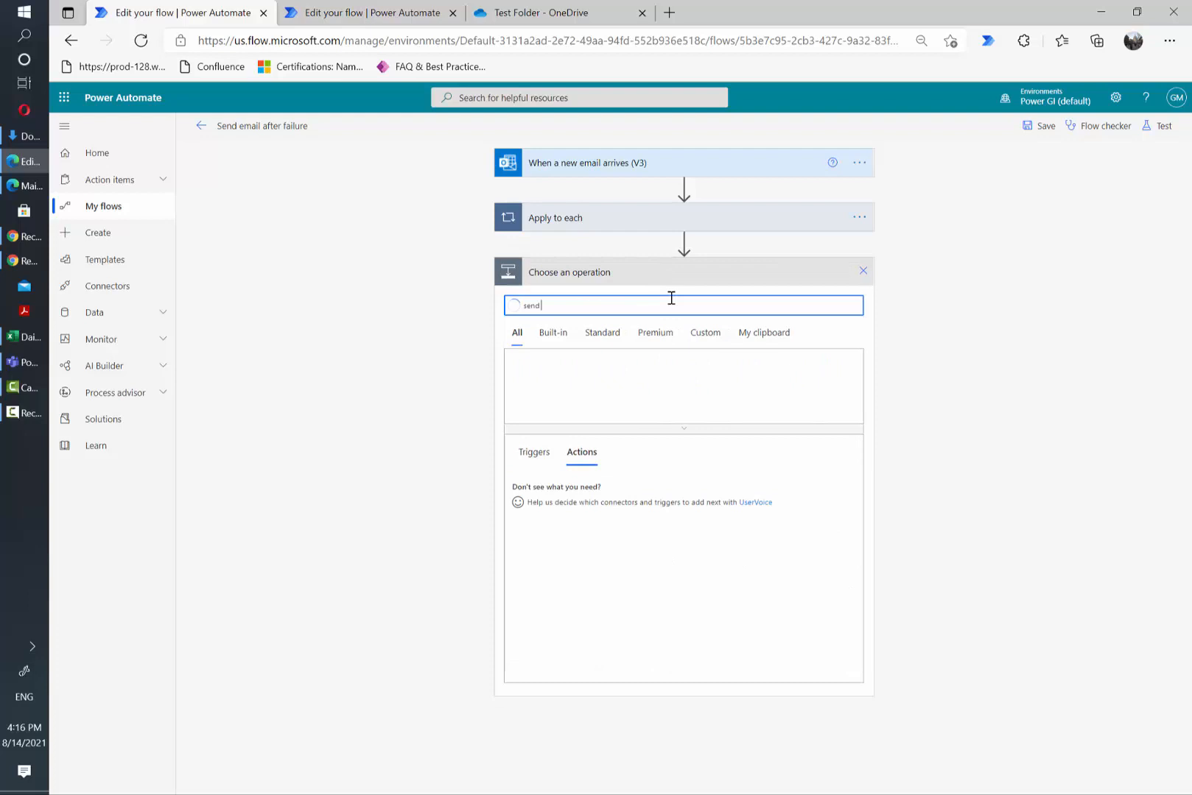
type("graciela Martinez")
type("Check Onedrive flow:")
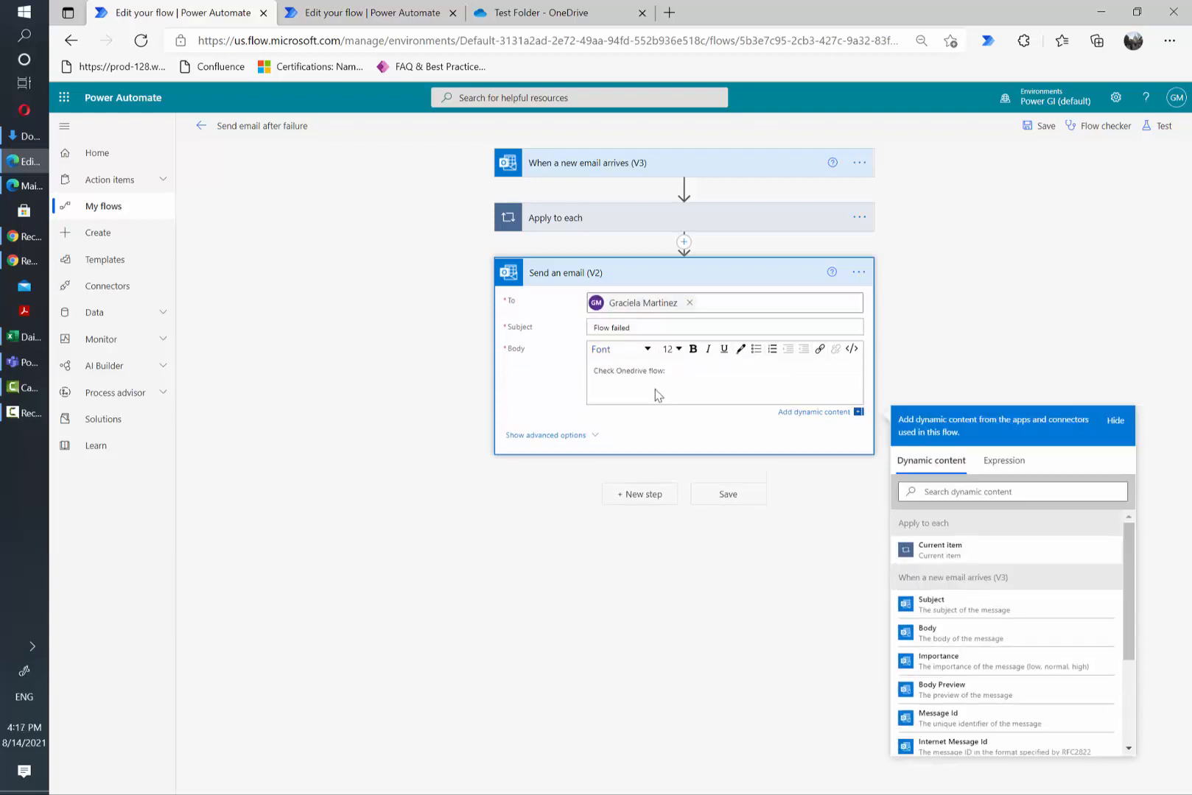
type("rec")
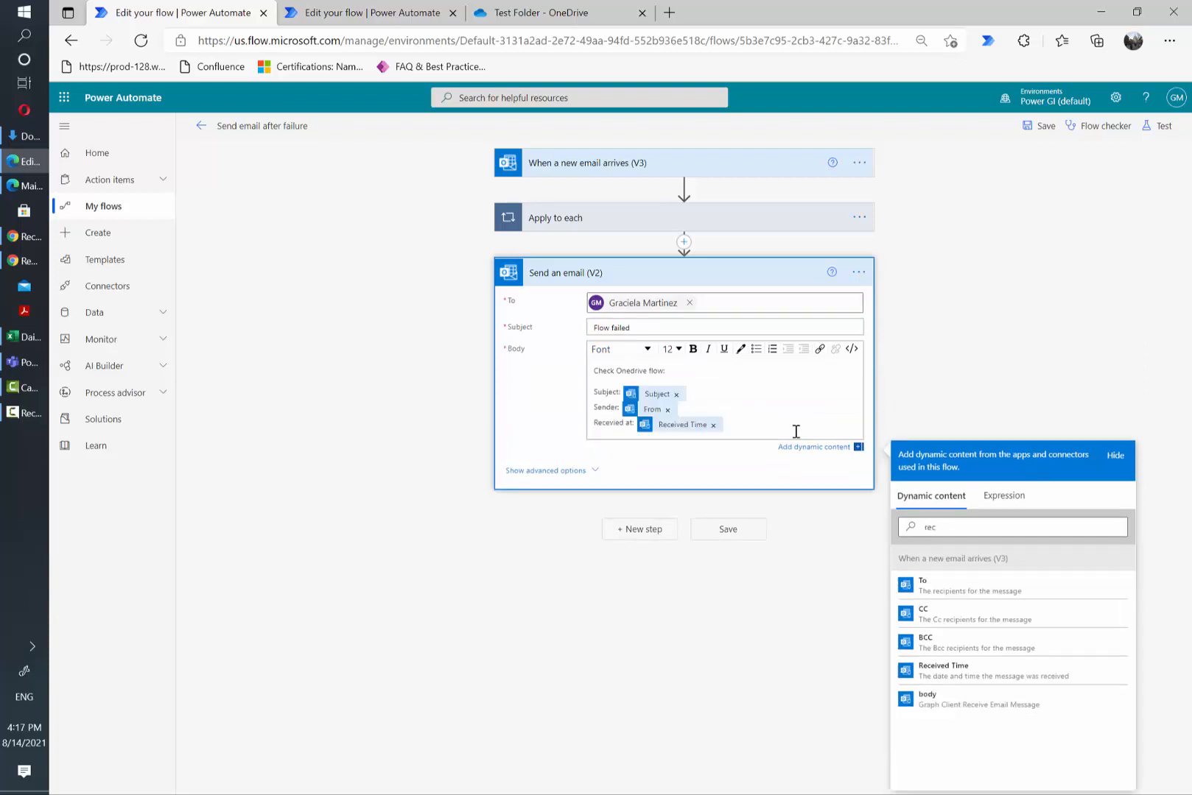
mouse_move(600, 392)
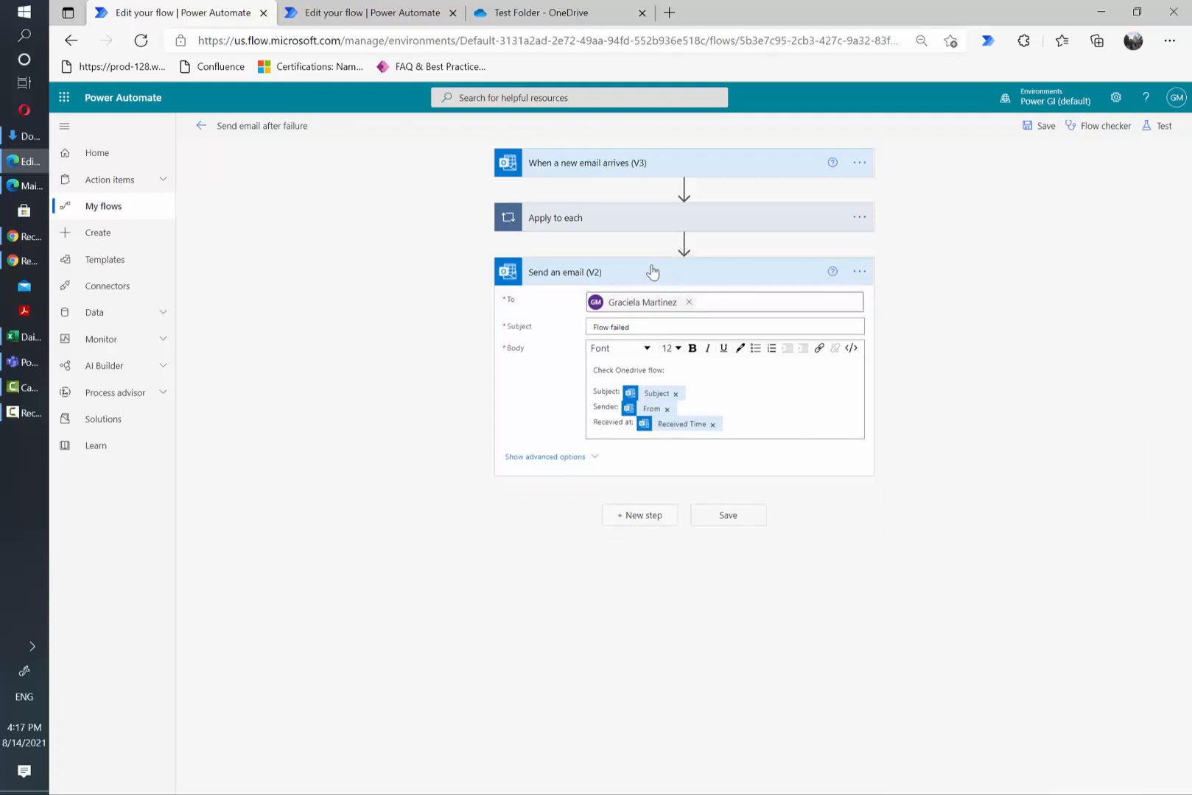
mouse_move(539, 301)
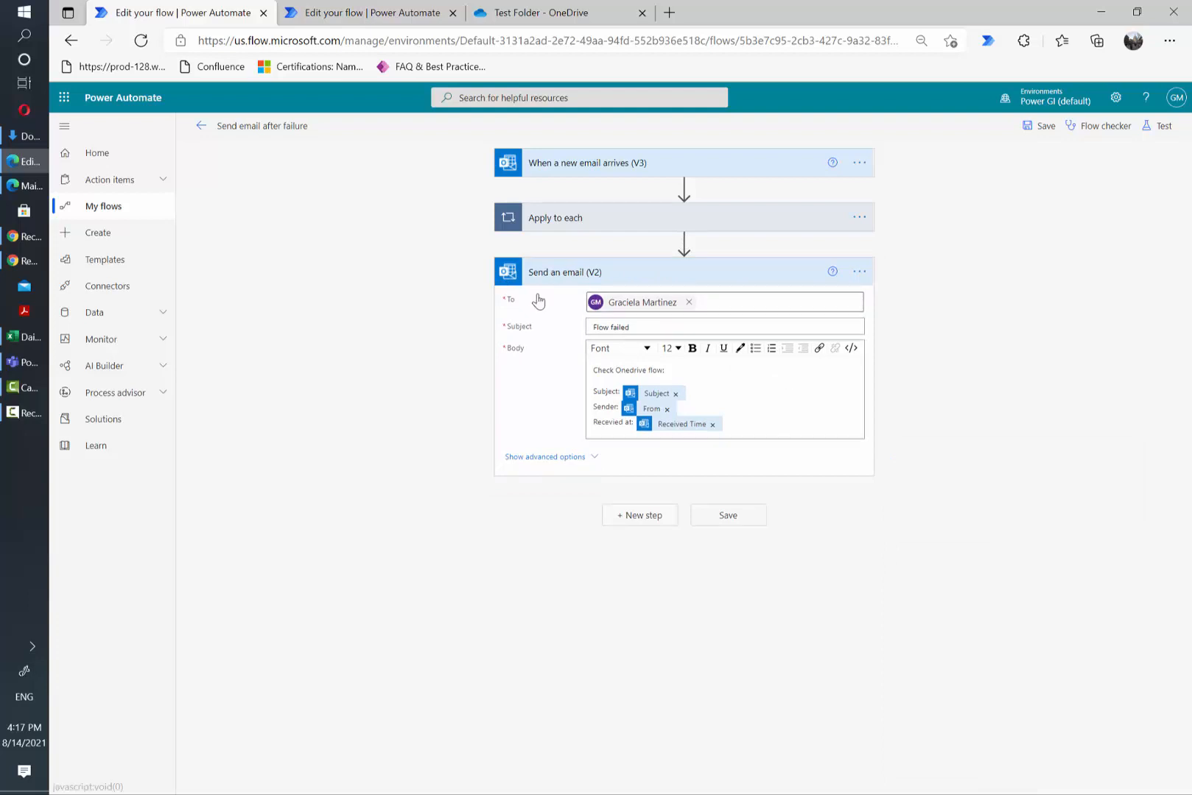
mouse_move(622, 152)
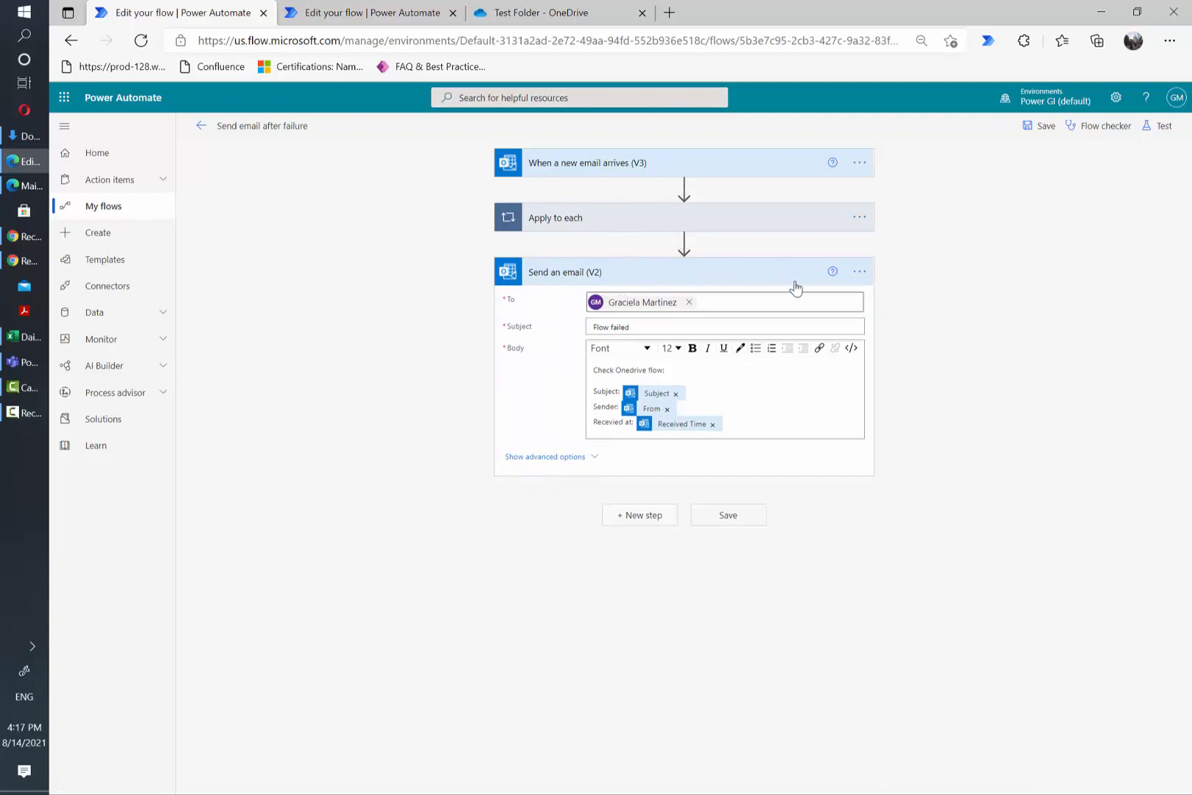
mouse_move(859, 272)
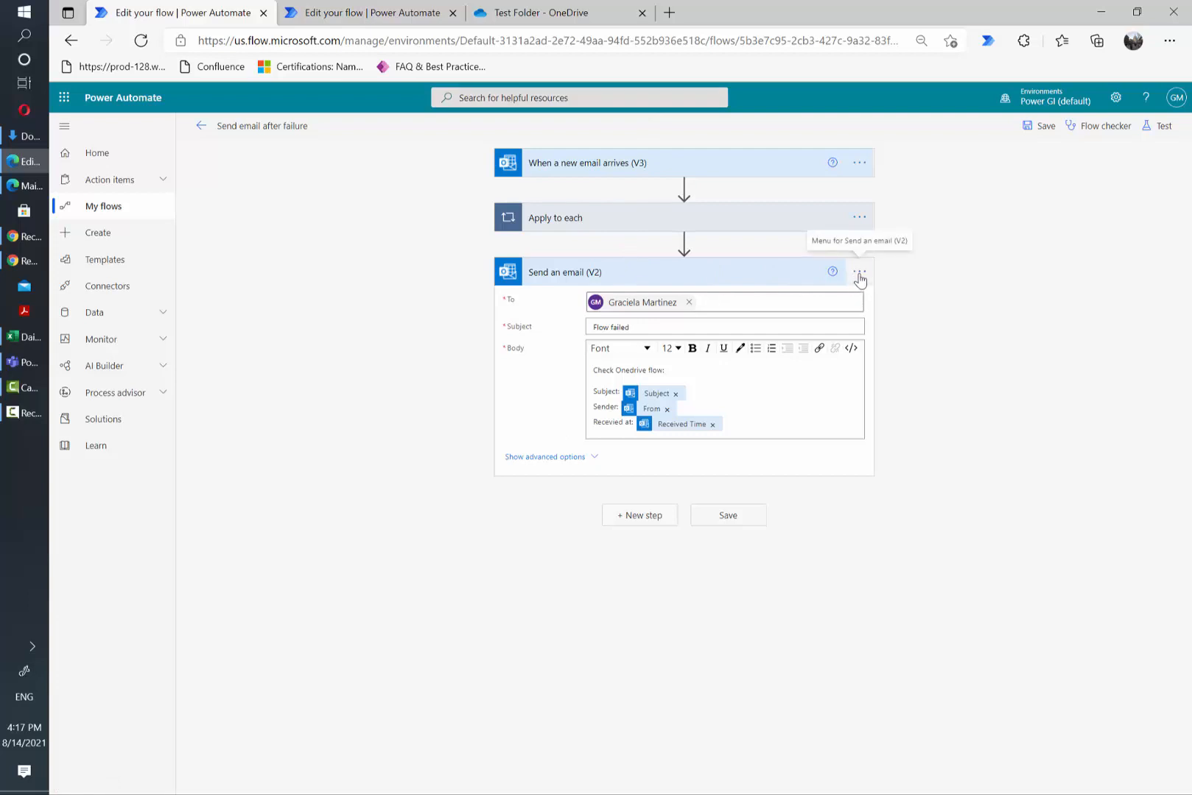
Change the email step's run-after condition from 'is successful' to 'has failed'.
left_click(858, 272)
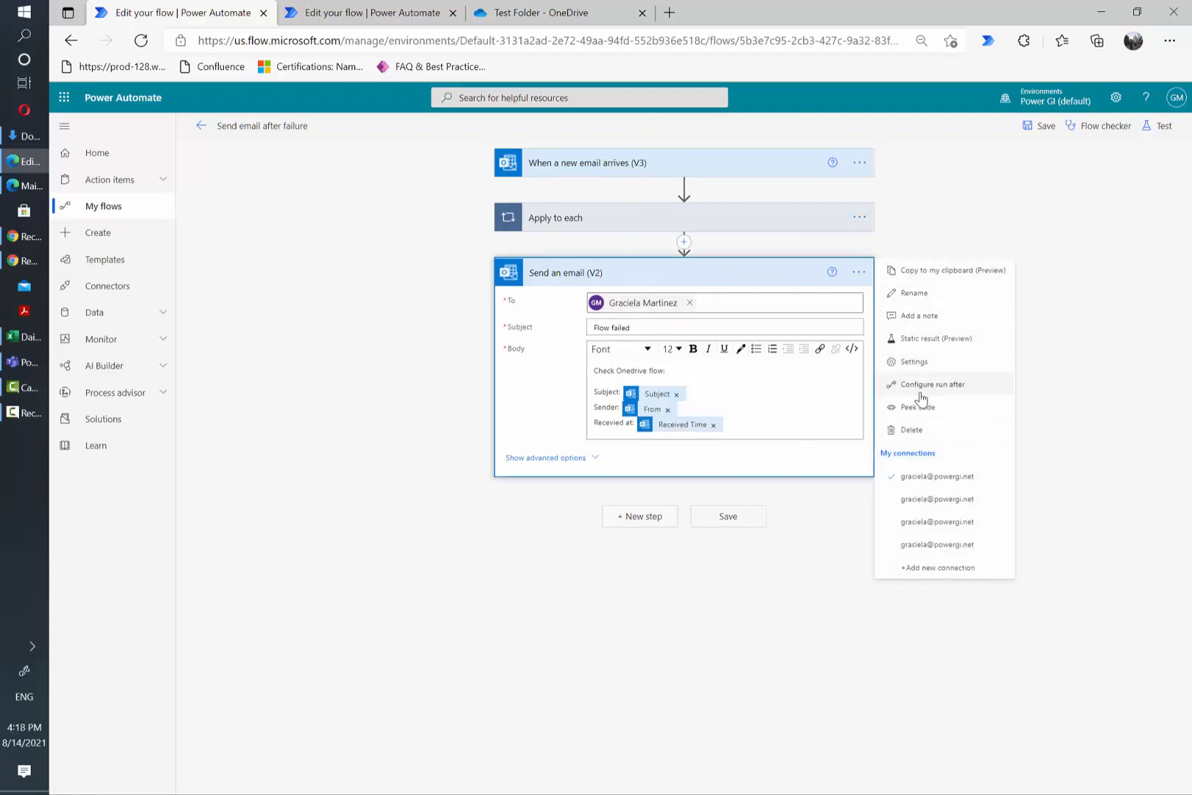
left_click(947, 393)
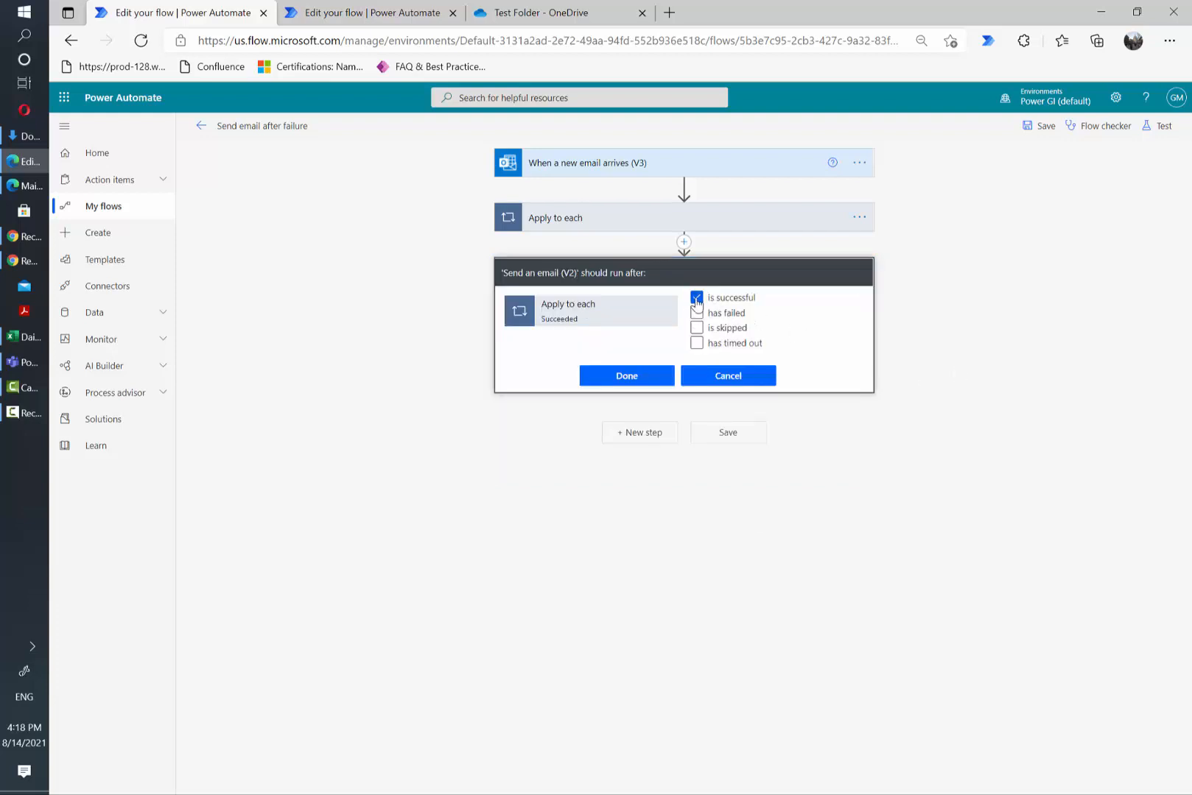
left_click(696, 297)
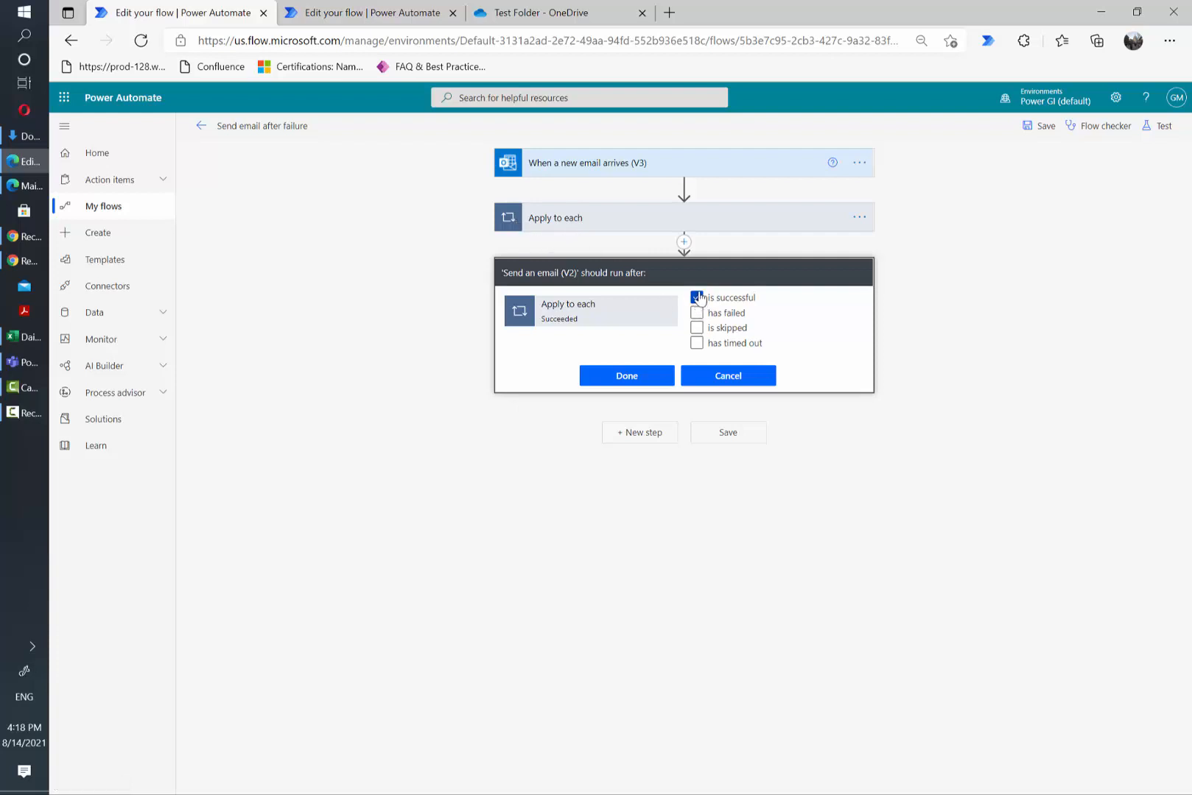
left_click(696, 297)
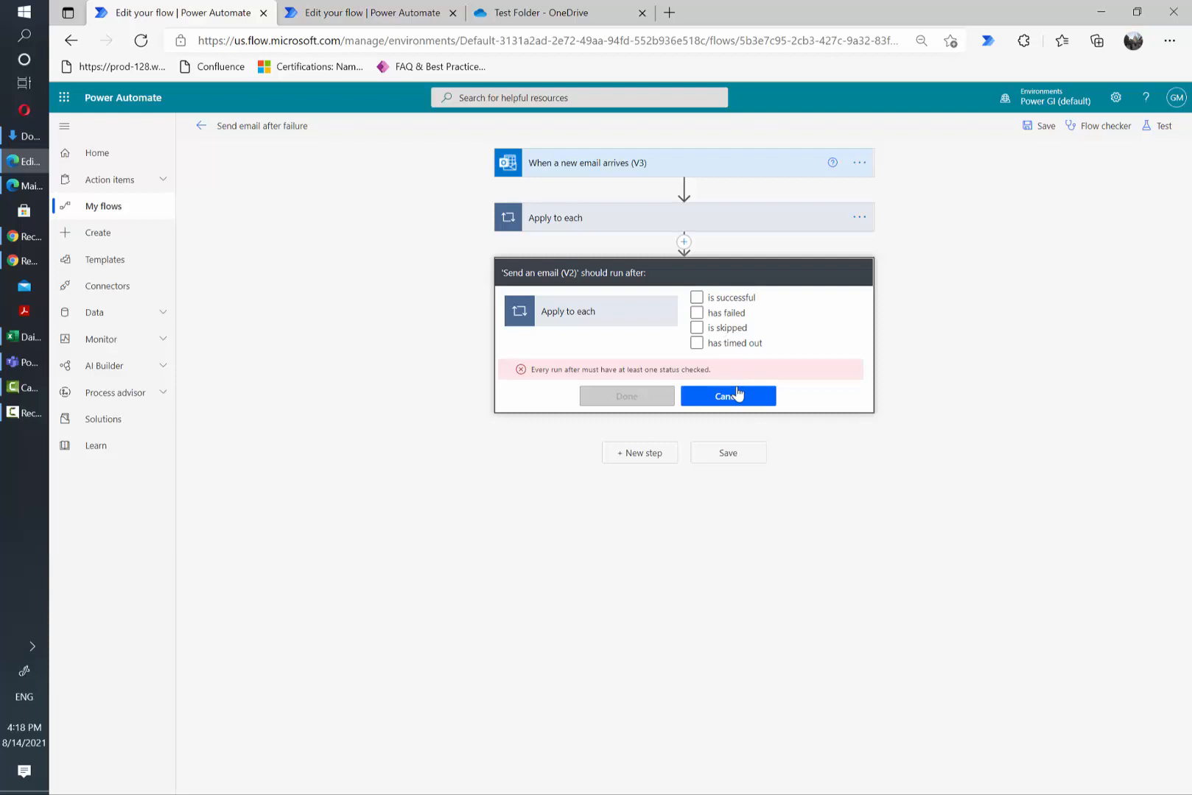
left_click(696, 313)
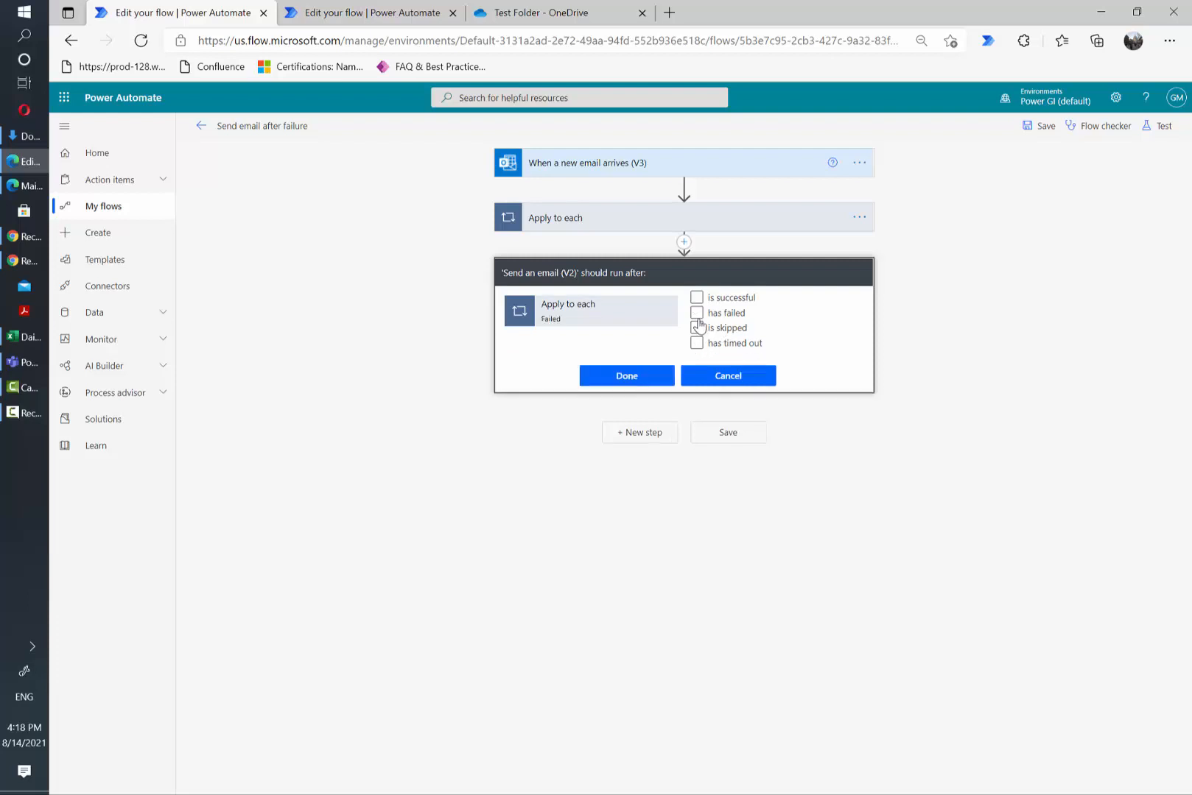
left_click(697, 312)
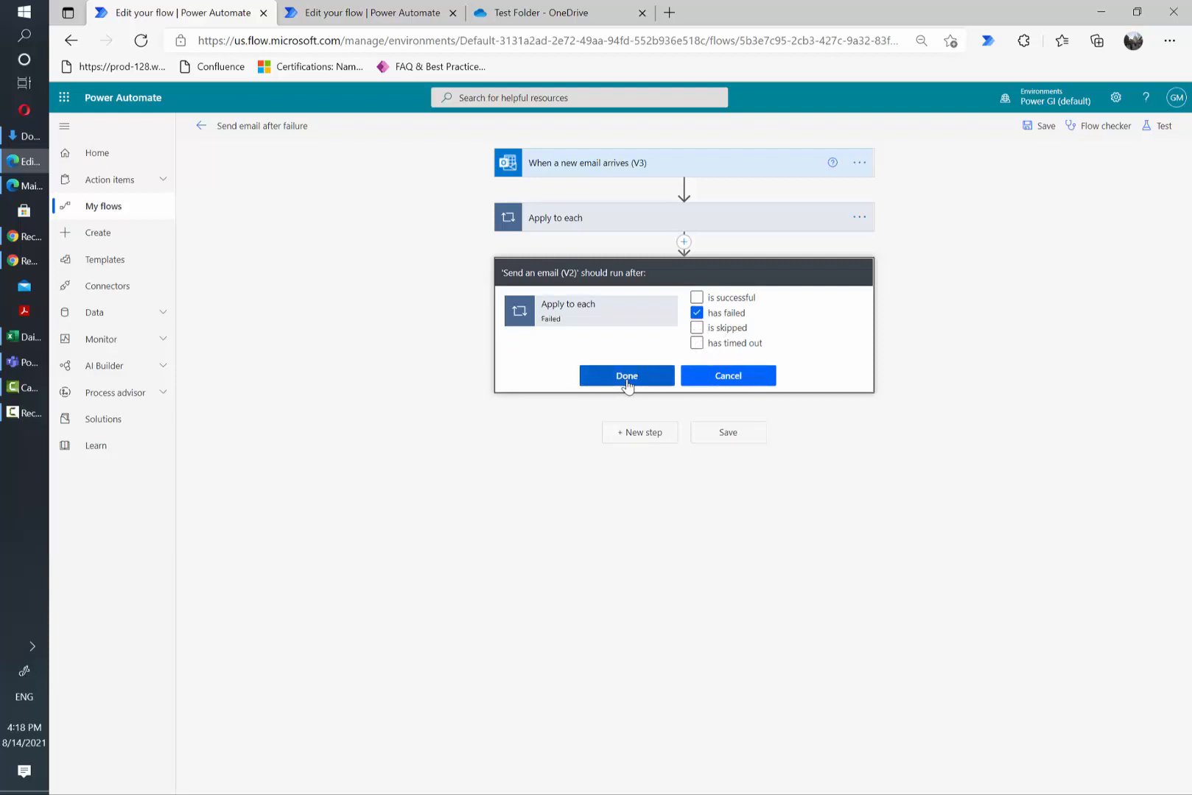
left_click(625, 376)
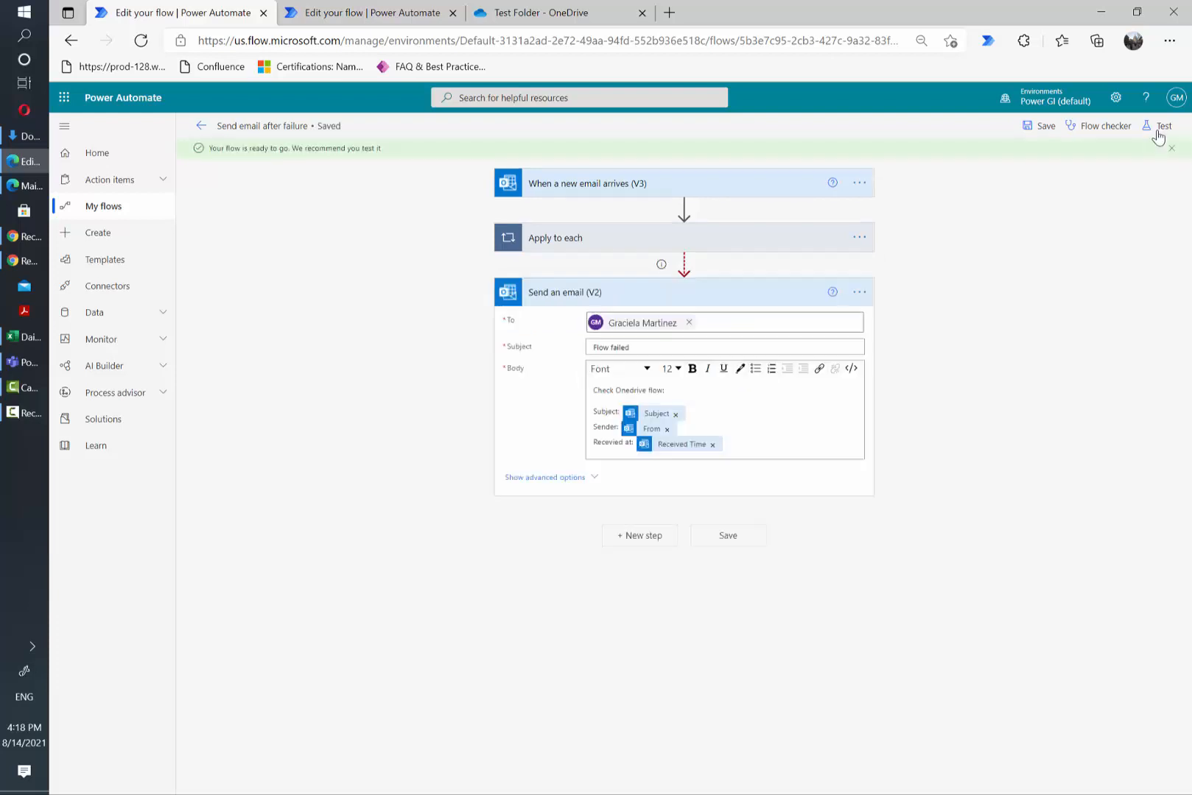
Run a flow test and inspect the Apply to each run details.
left_click(1163, 126)
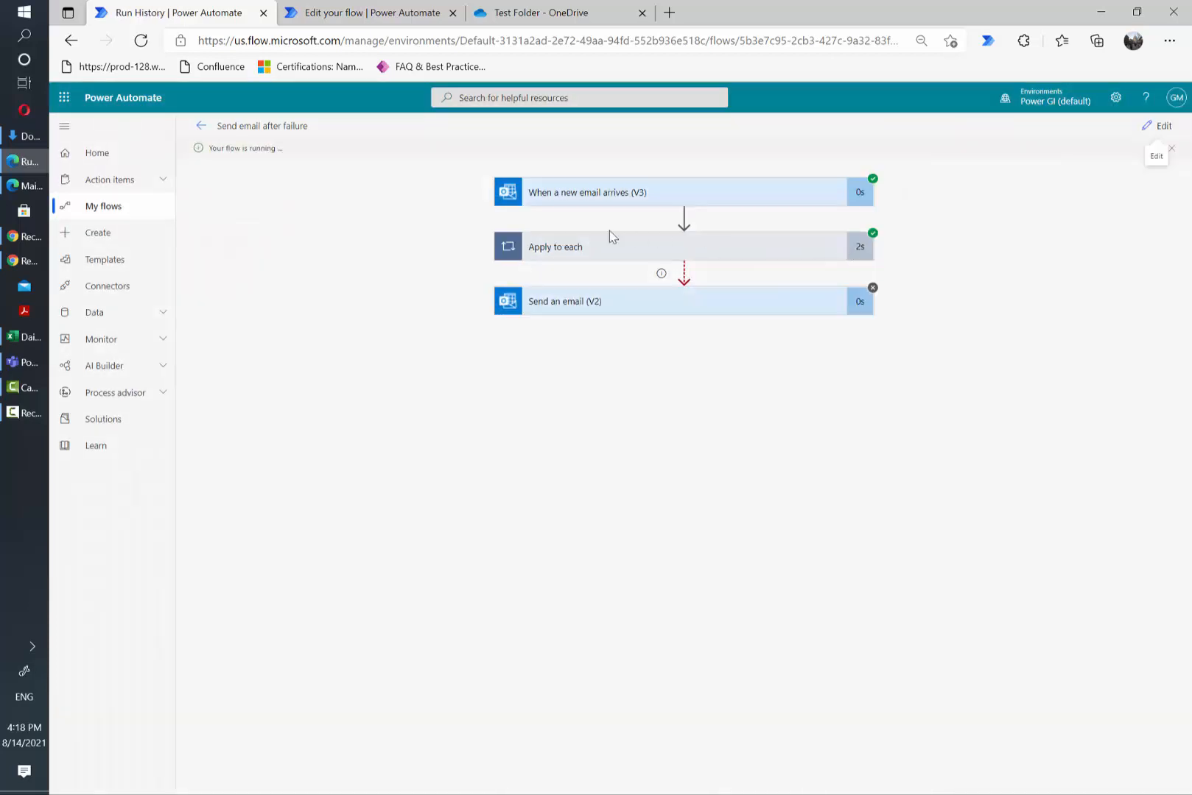
left_click(555, 246)
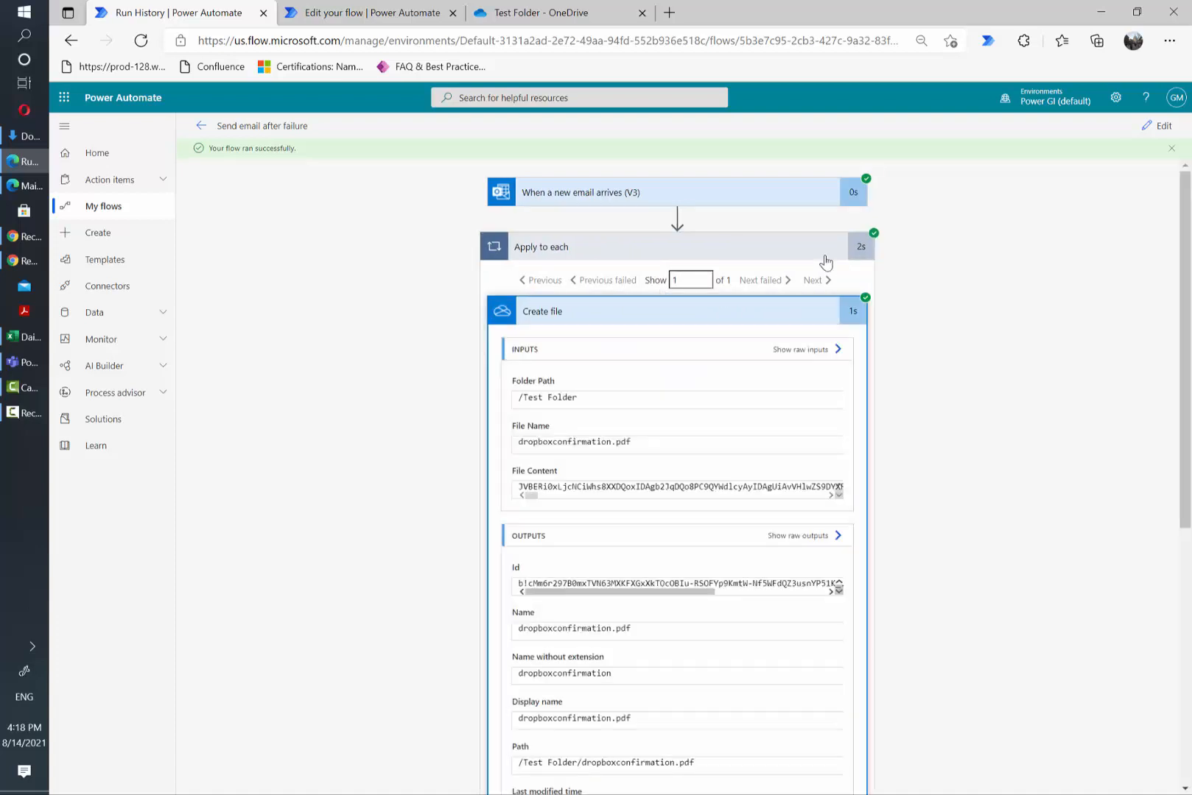
left_click(554, 246)
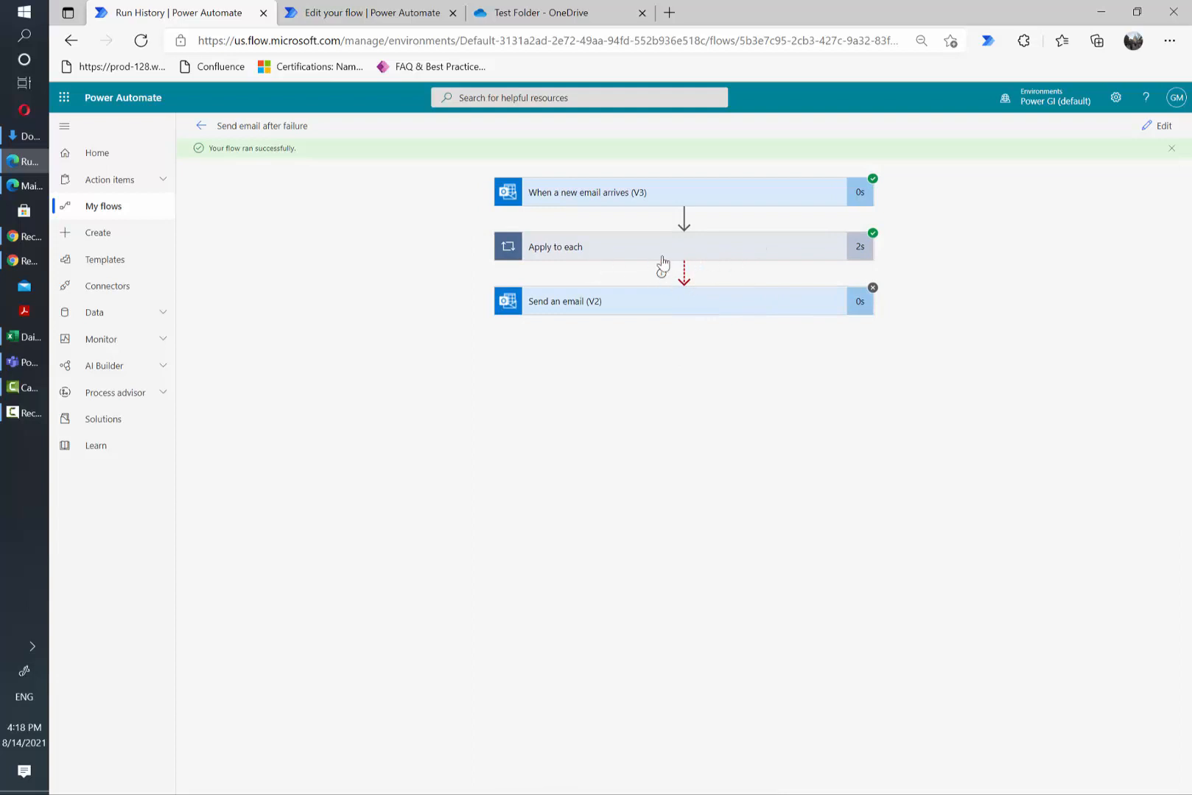
left_click(1161, 125)
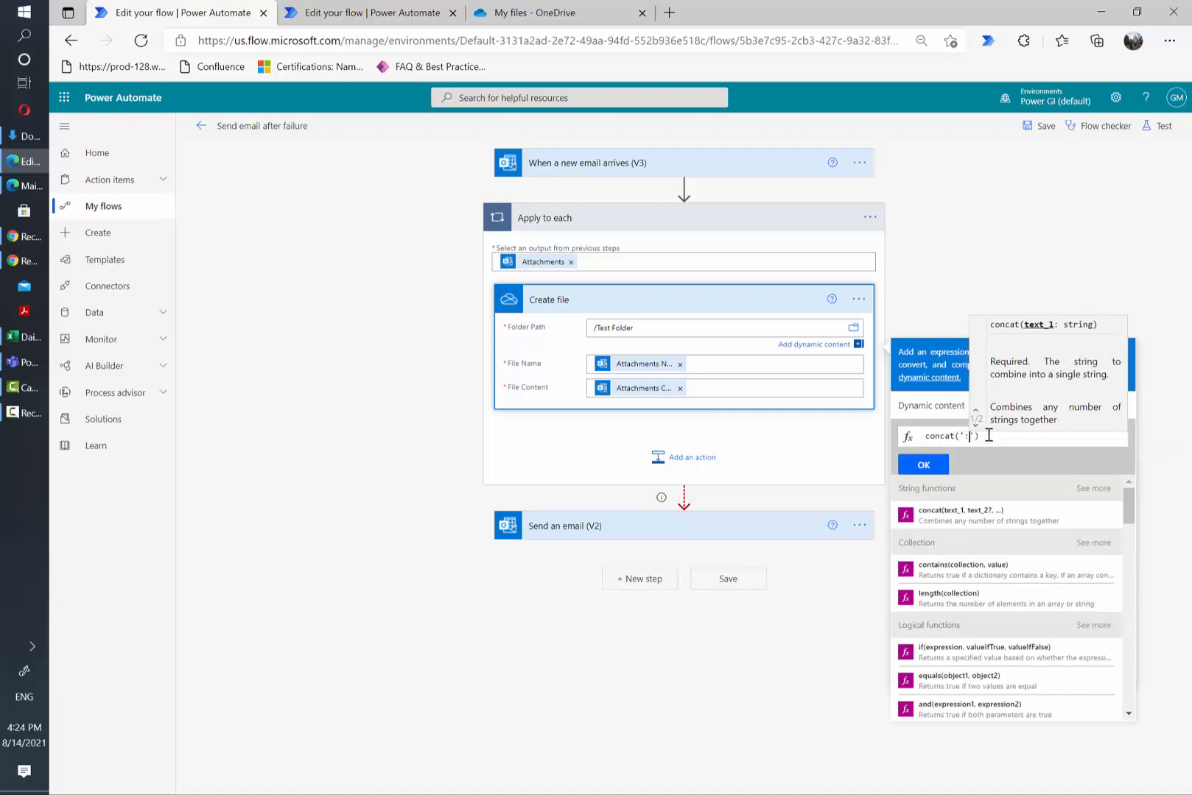
Insert concat(':') after /Test Folder in Create file's folder path.
left_click(923, 464)
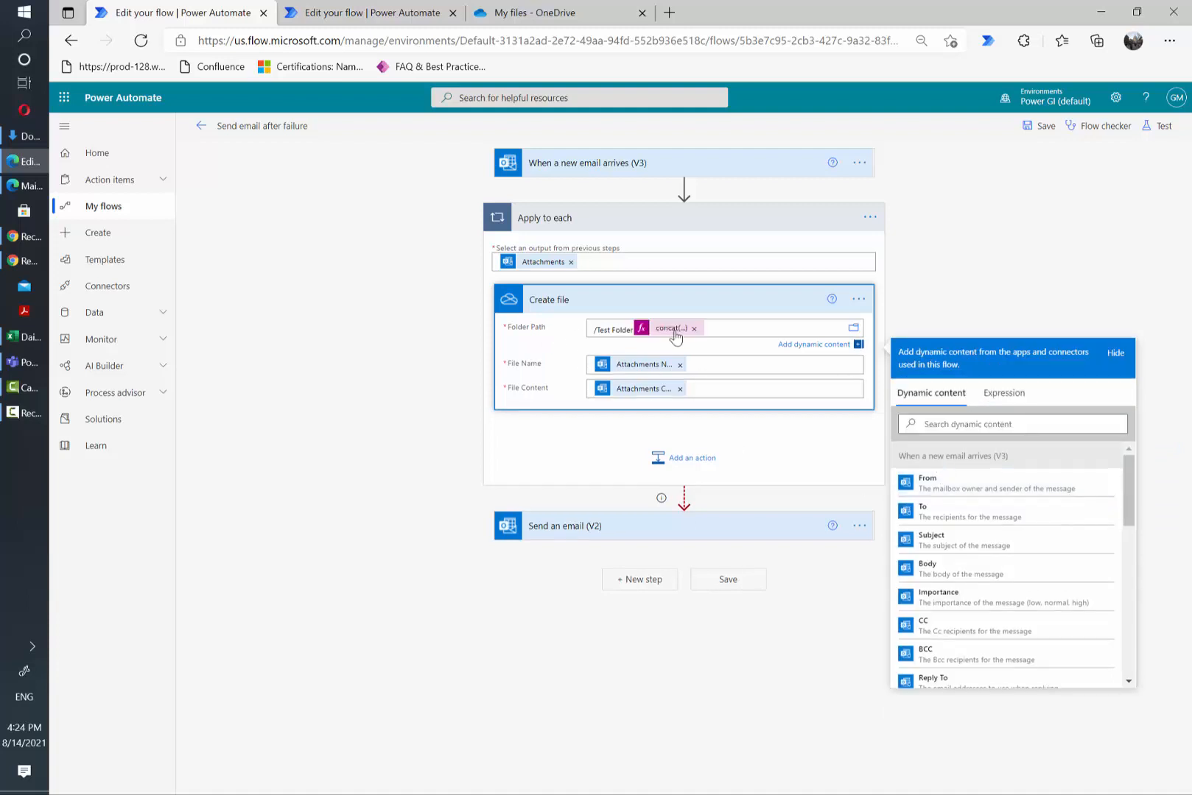
mouse_move(673, 331)
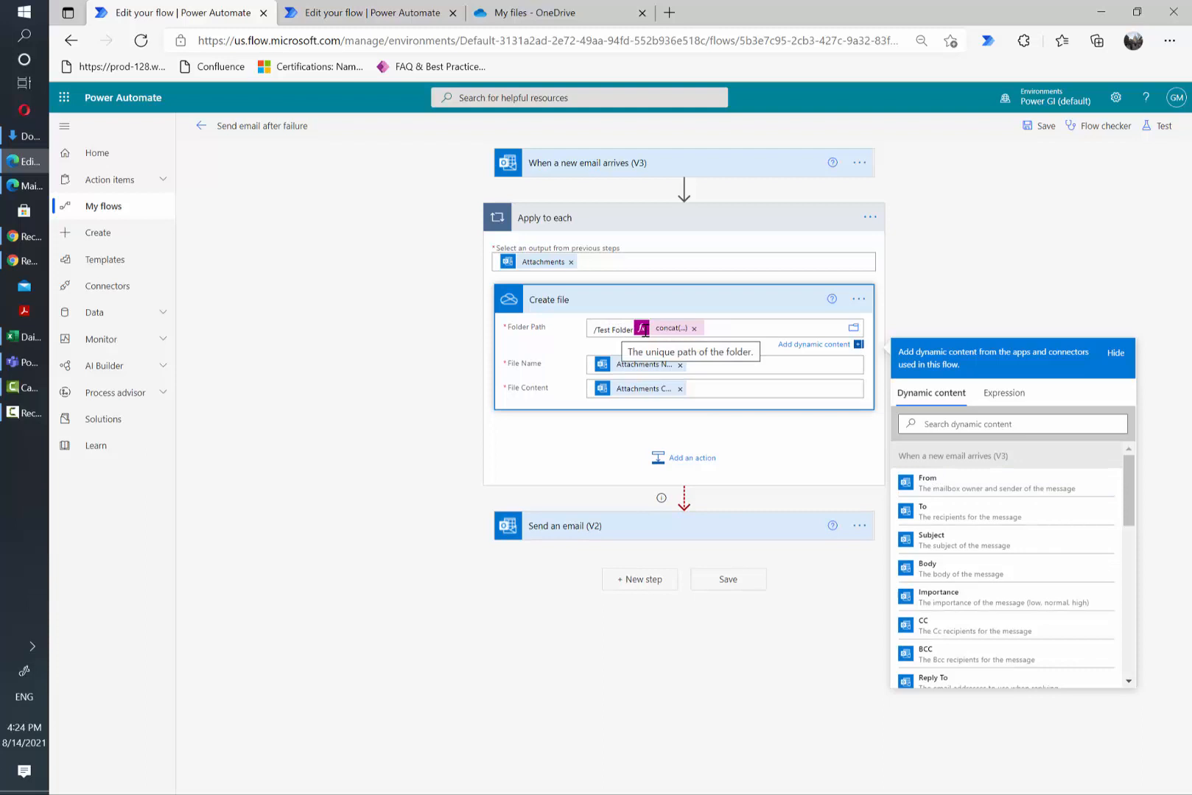
mouse_move(676, 331)
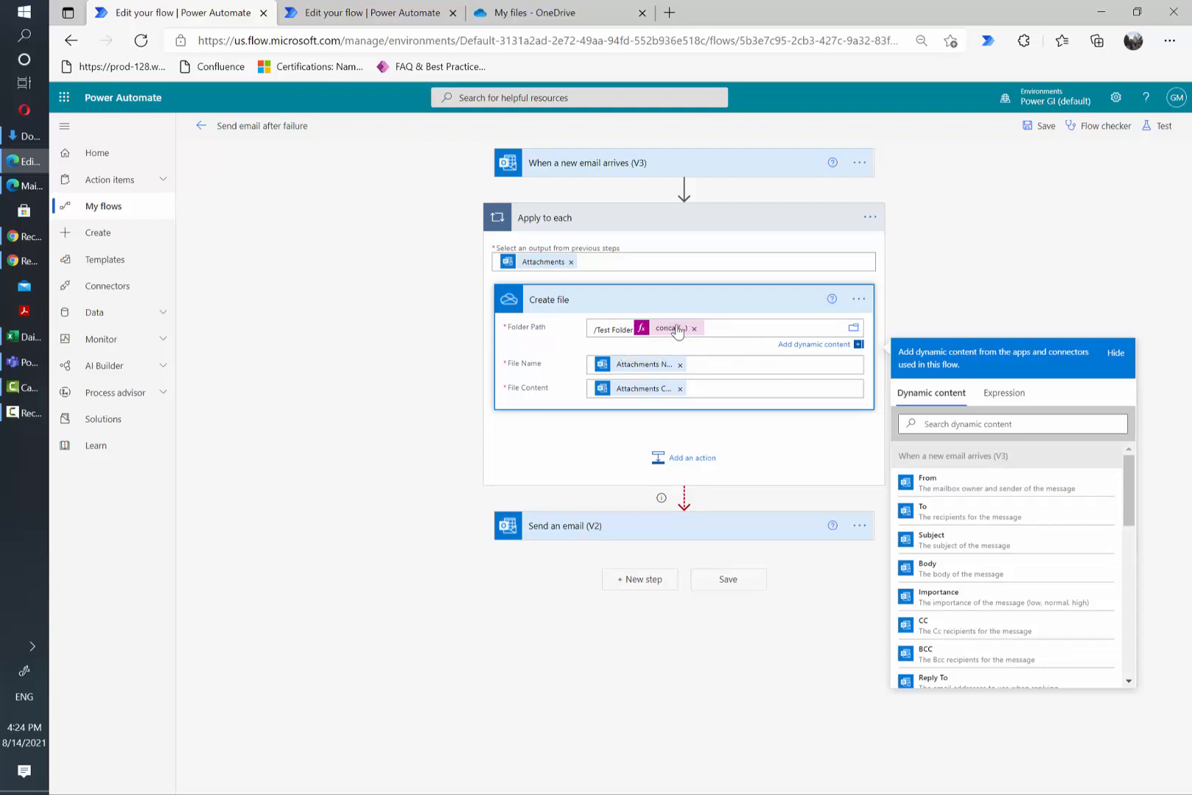
mouse_move(672, 329)
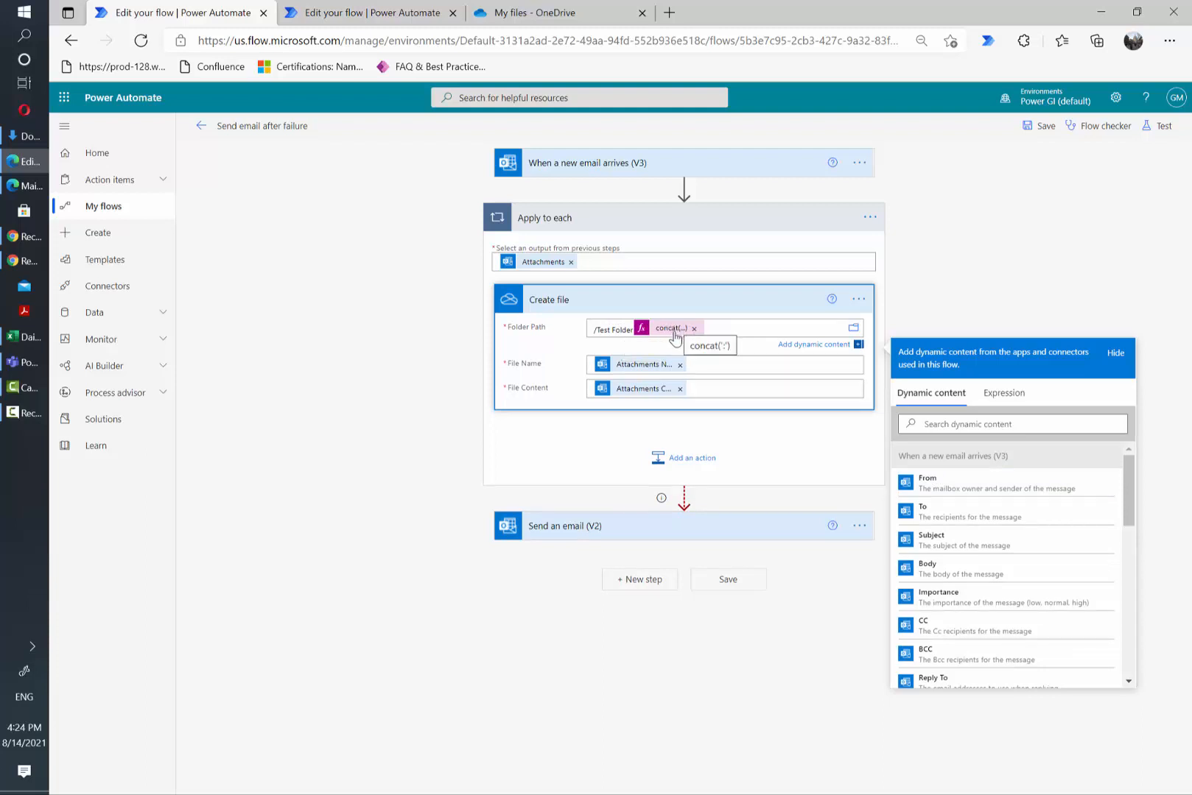
mouse_move(1040, 125)
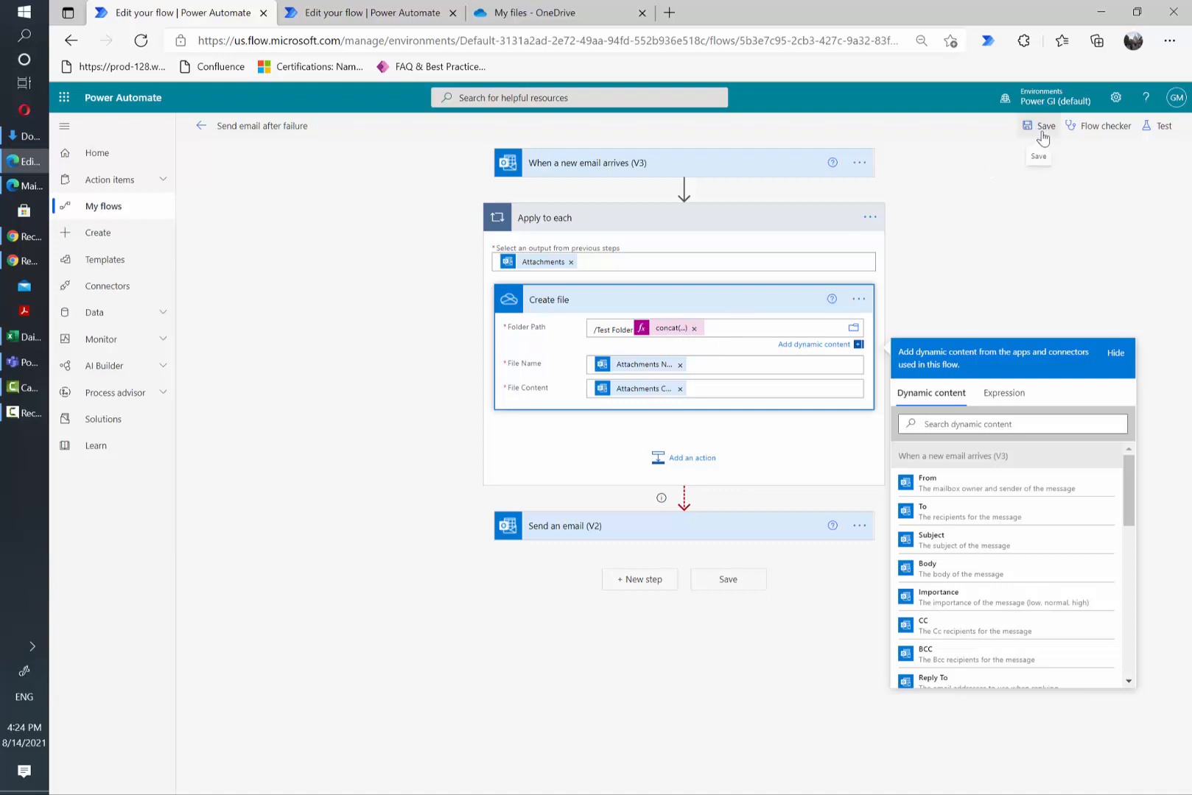
Save the flow and inspect the failed Apply to each step in the test run.
left_click(1039, 125)
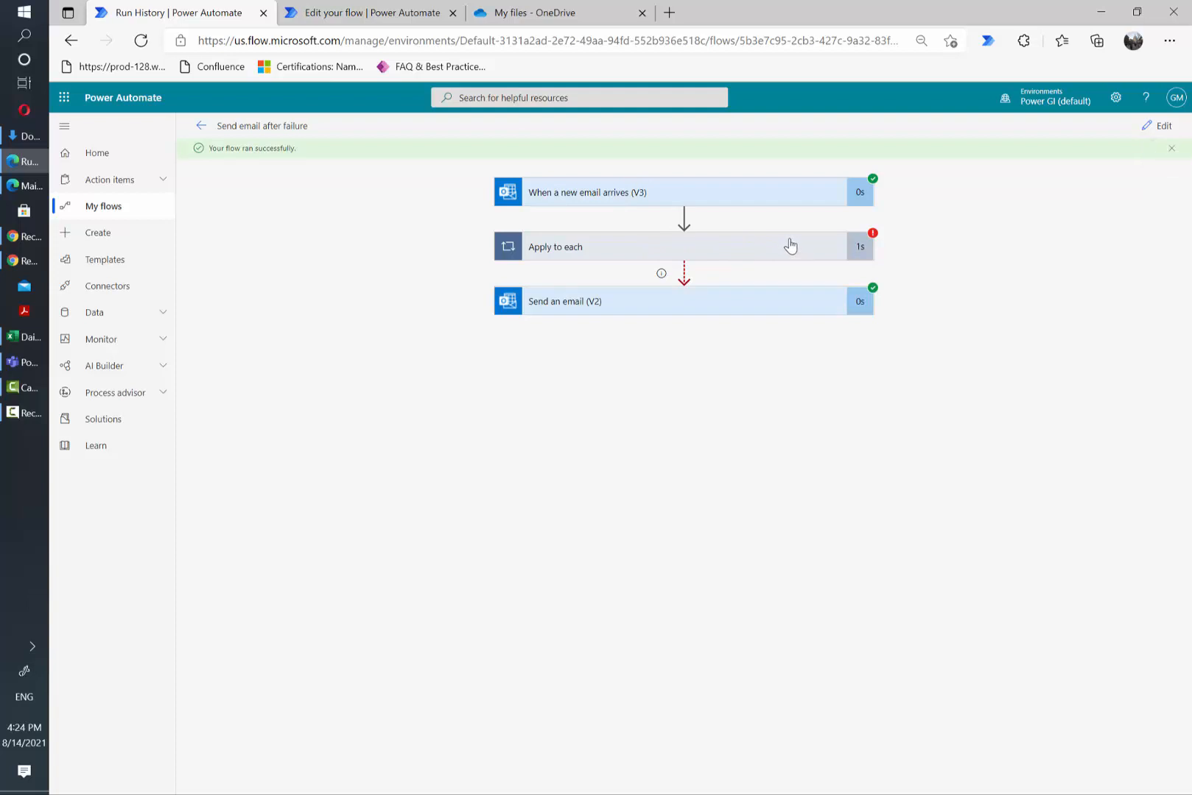
left_click(685, 246)
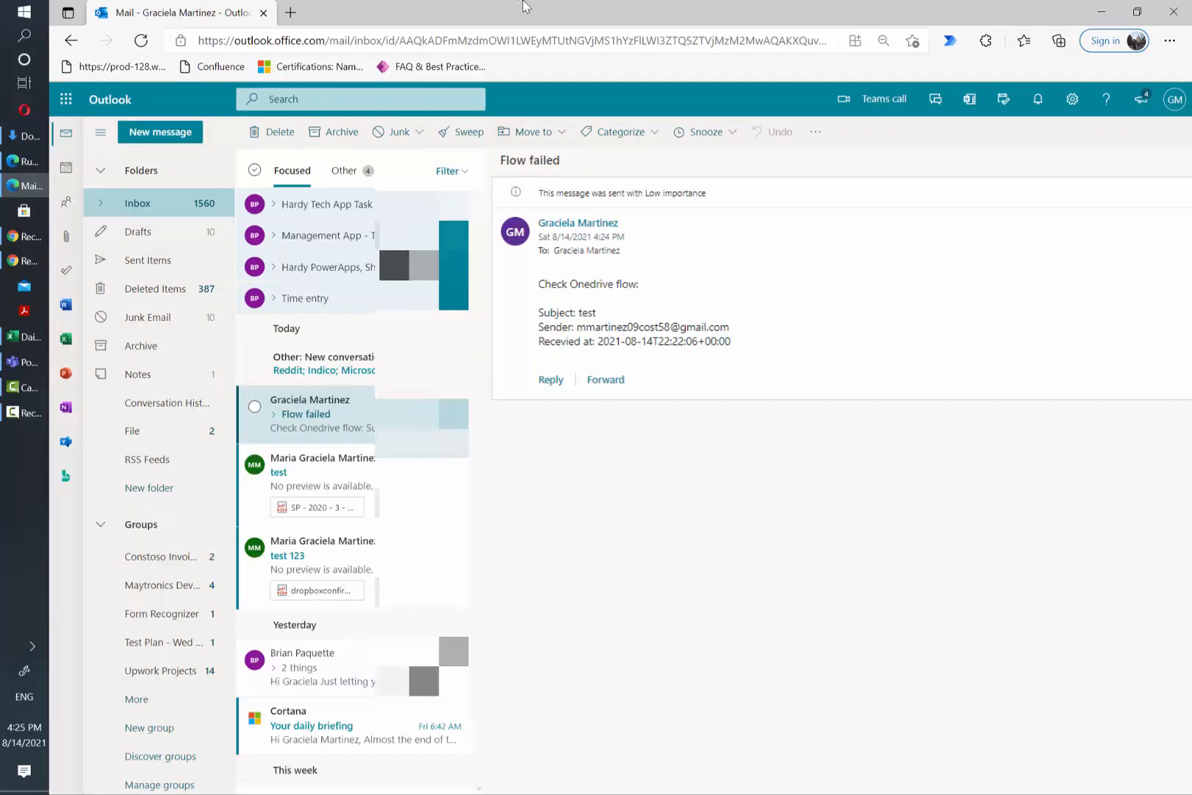
Leave the 'Flow failed' email in Outlook and return to the run details tab.
left_click(178, 13)
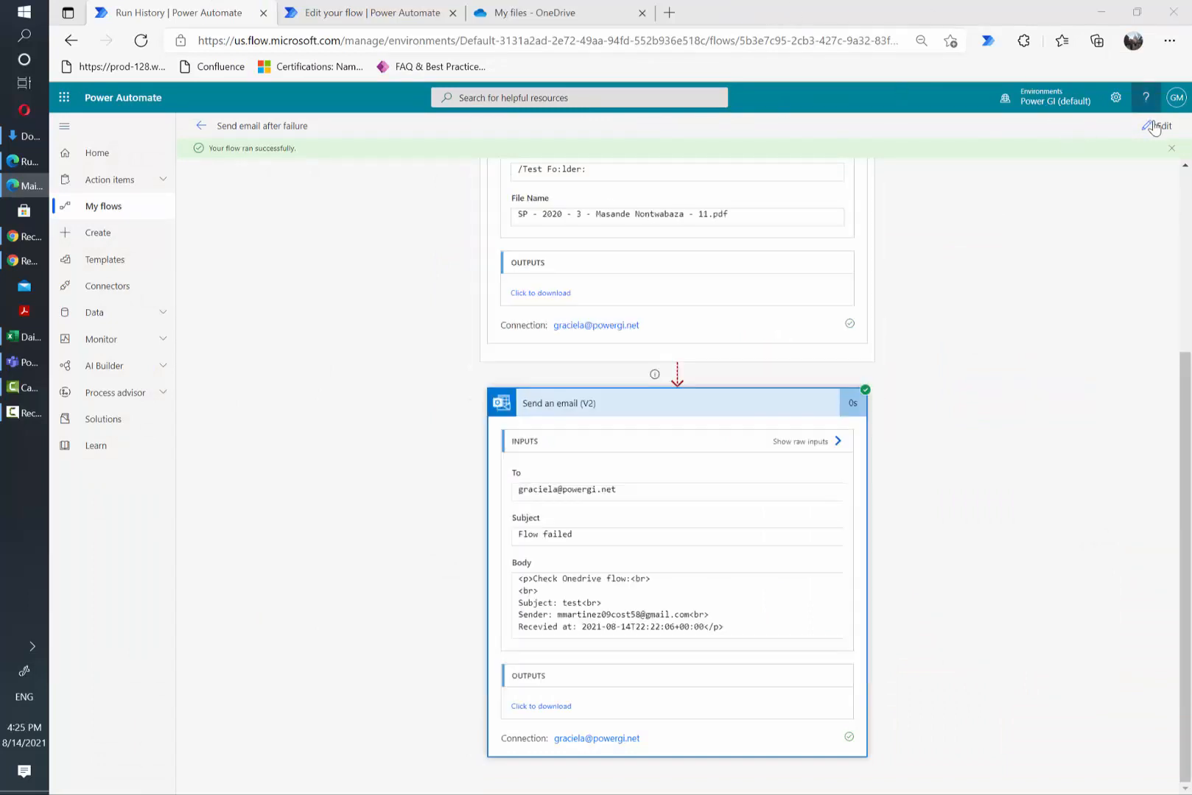
Enter edit mode, expand the 'Flow failed' email card and collapse the Apply to each loop.
left_click(1158, 126)
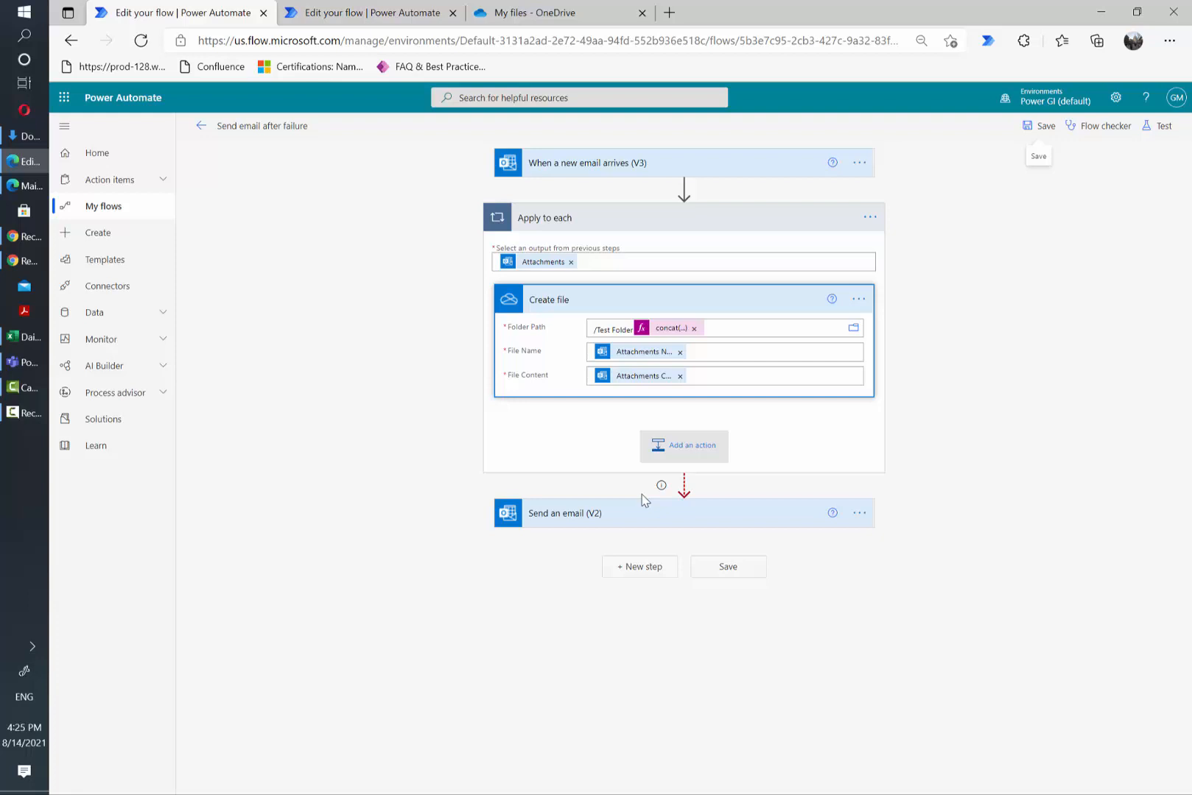
left_click(564, 513)
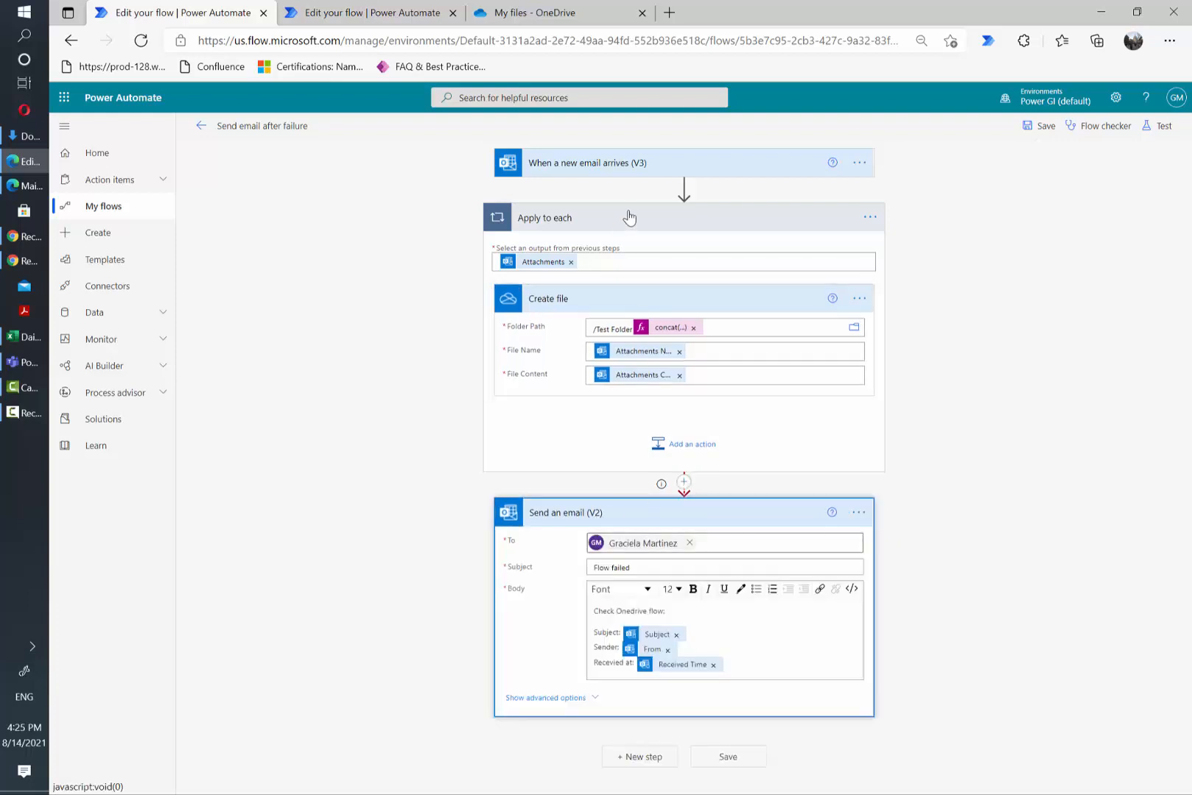
left_click(554, 217)
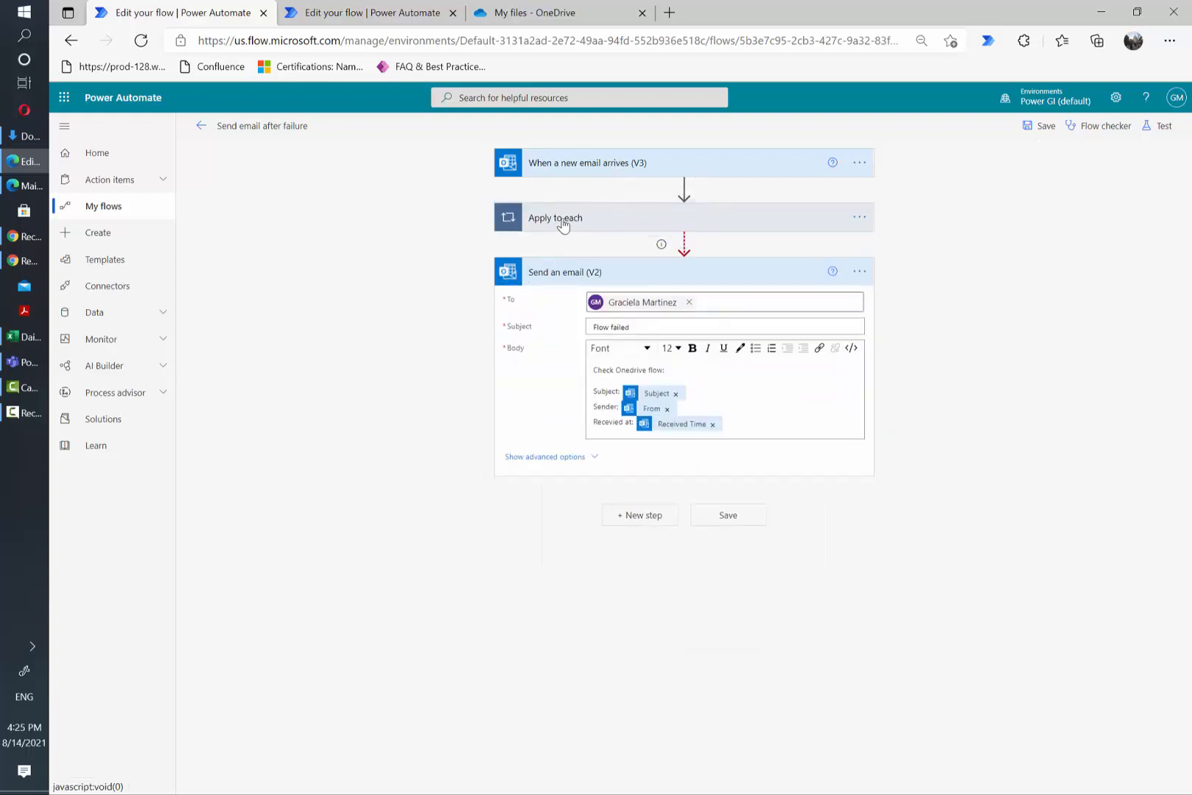
left_click(555, 218)
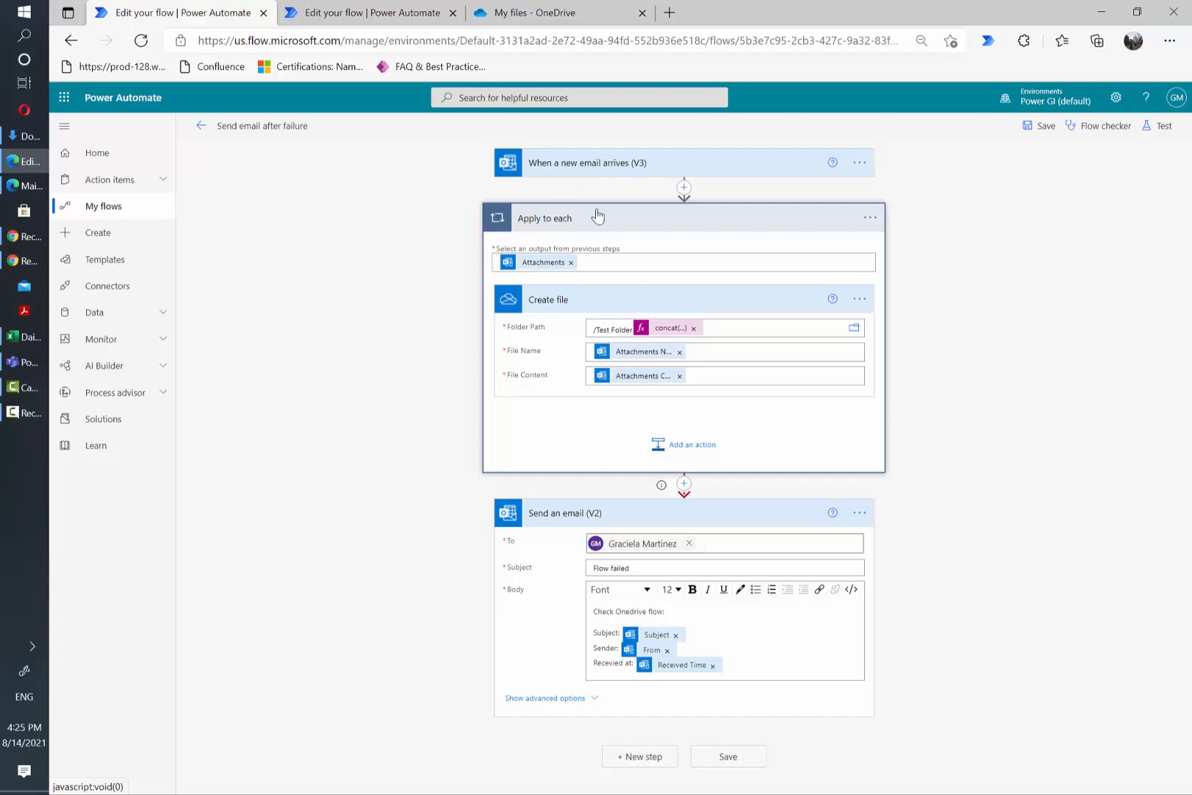
left_click(554, 218)
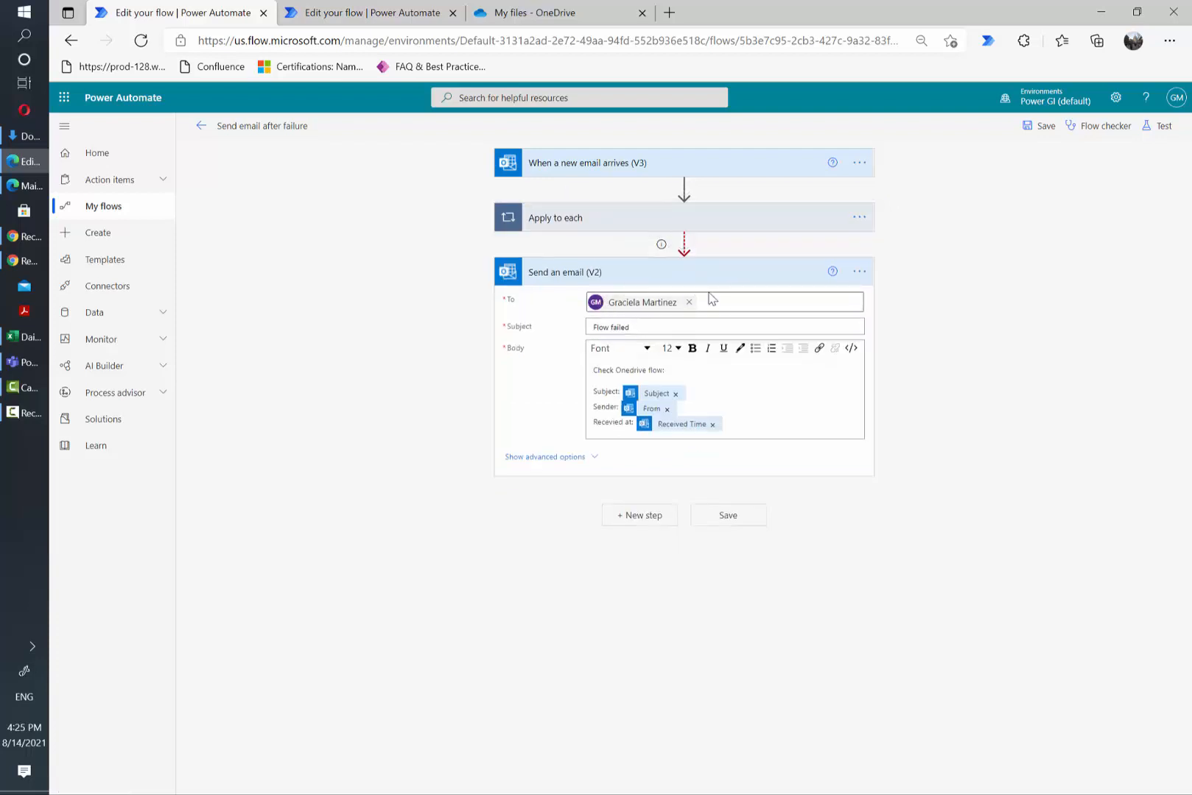
Bring up MailMerge Test Run through the second 'Edit your flow' browser tab.
left_click(370, 13)
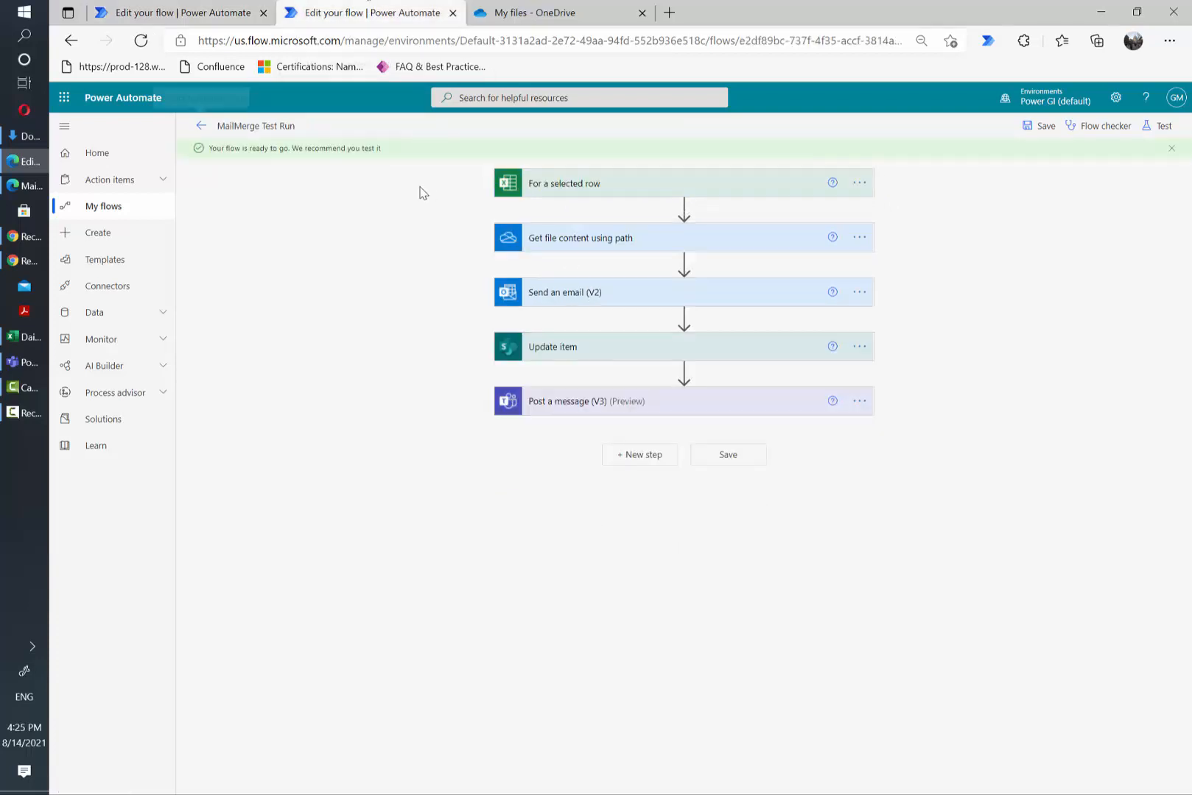
mouse_move(200, 125)
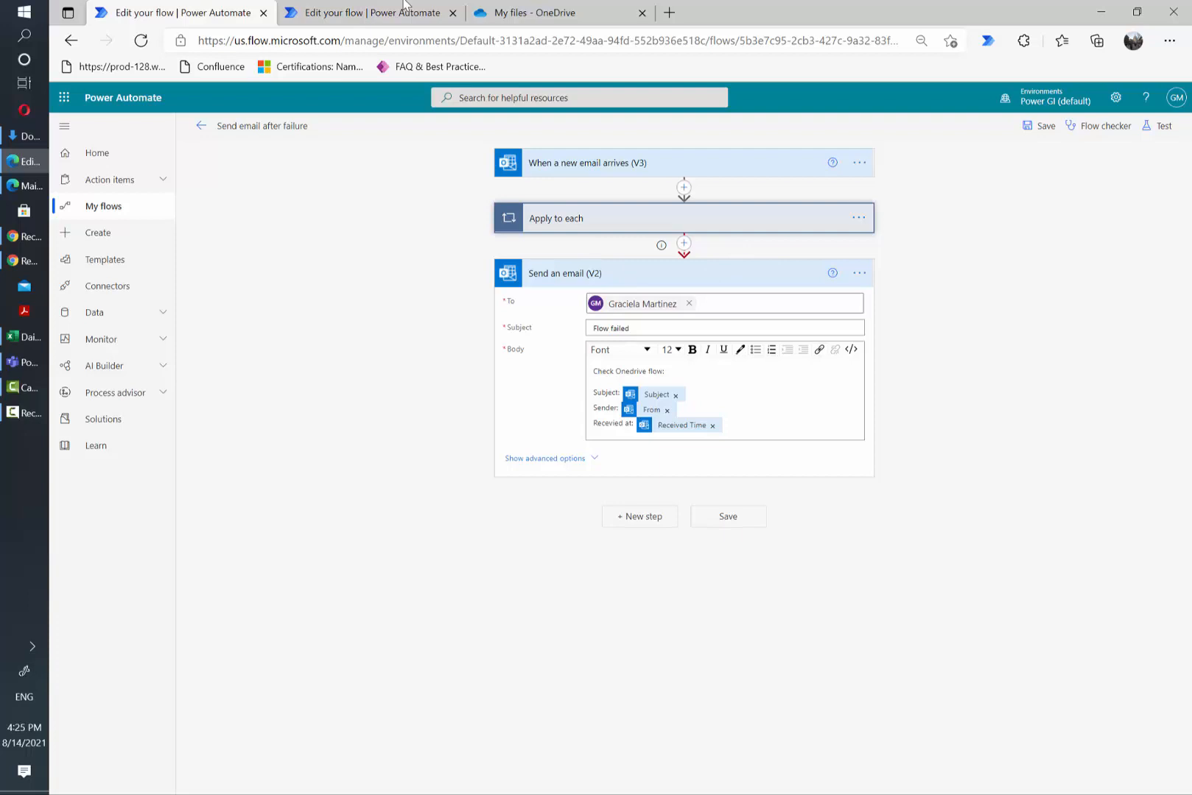
left_click(368, 12)
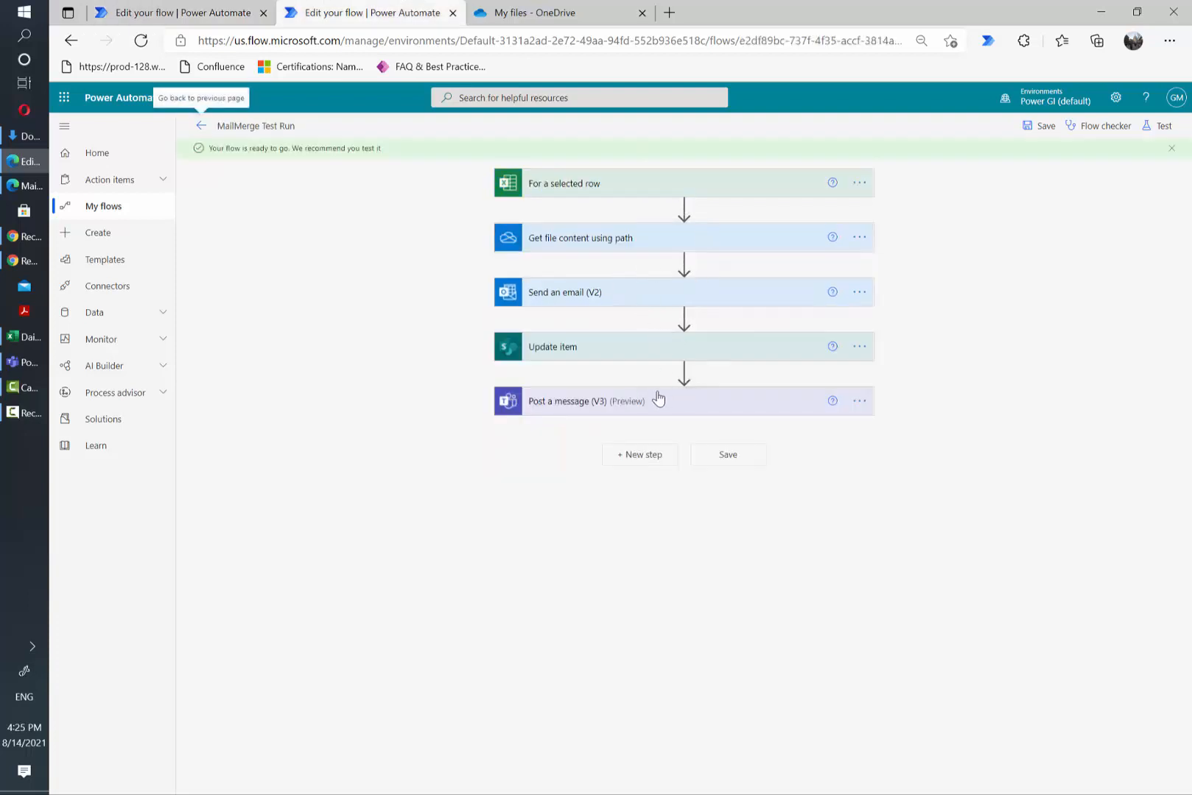
mouse_move(623, 479)
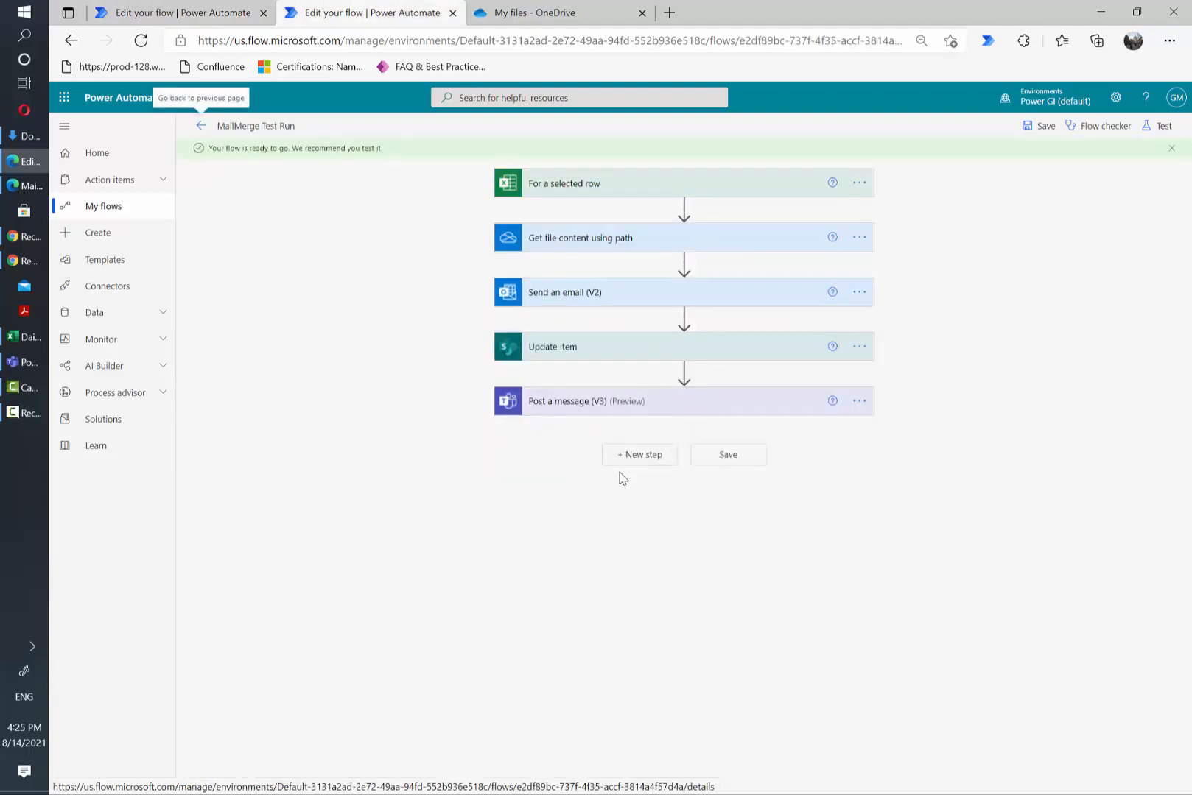
mouse_move(651, 464)
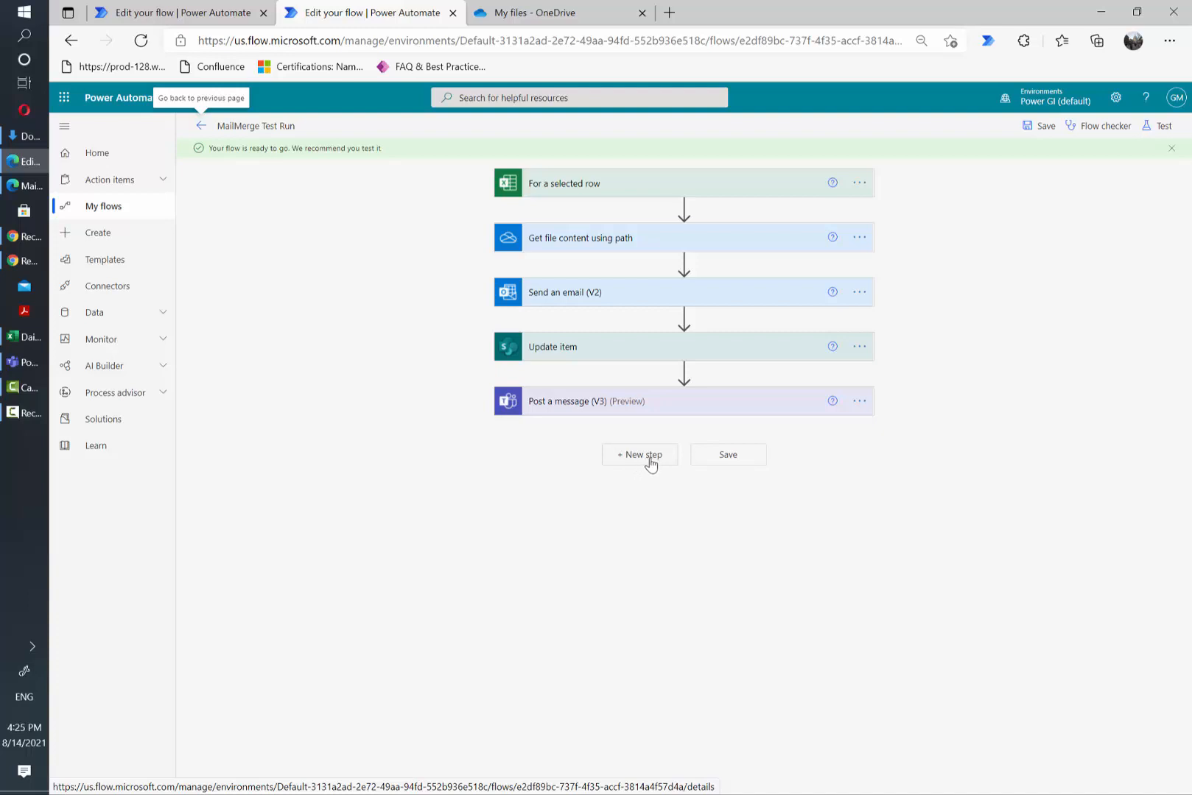
mouse_move(645, 464)
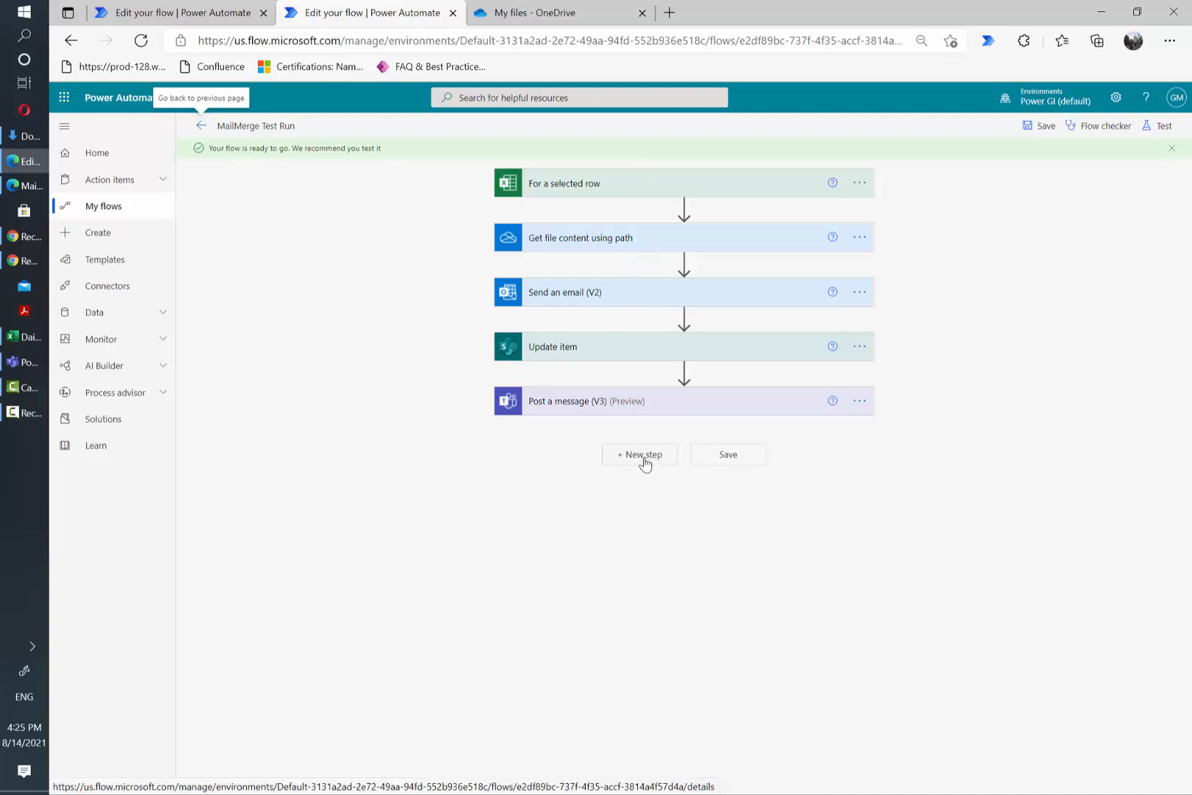
Add a Scope control as a new step after the Teams post.
left_click(640, 454)
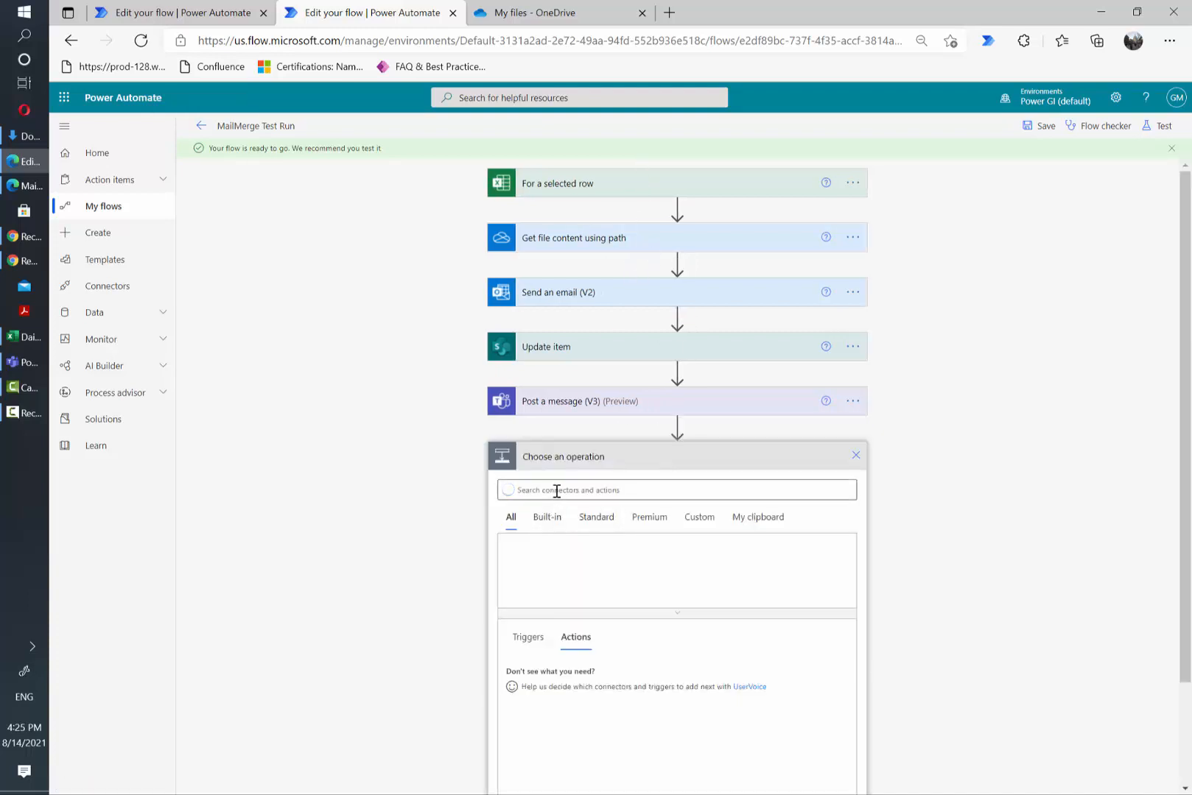
type("scope")
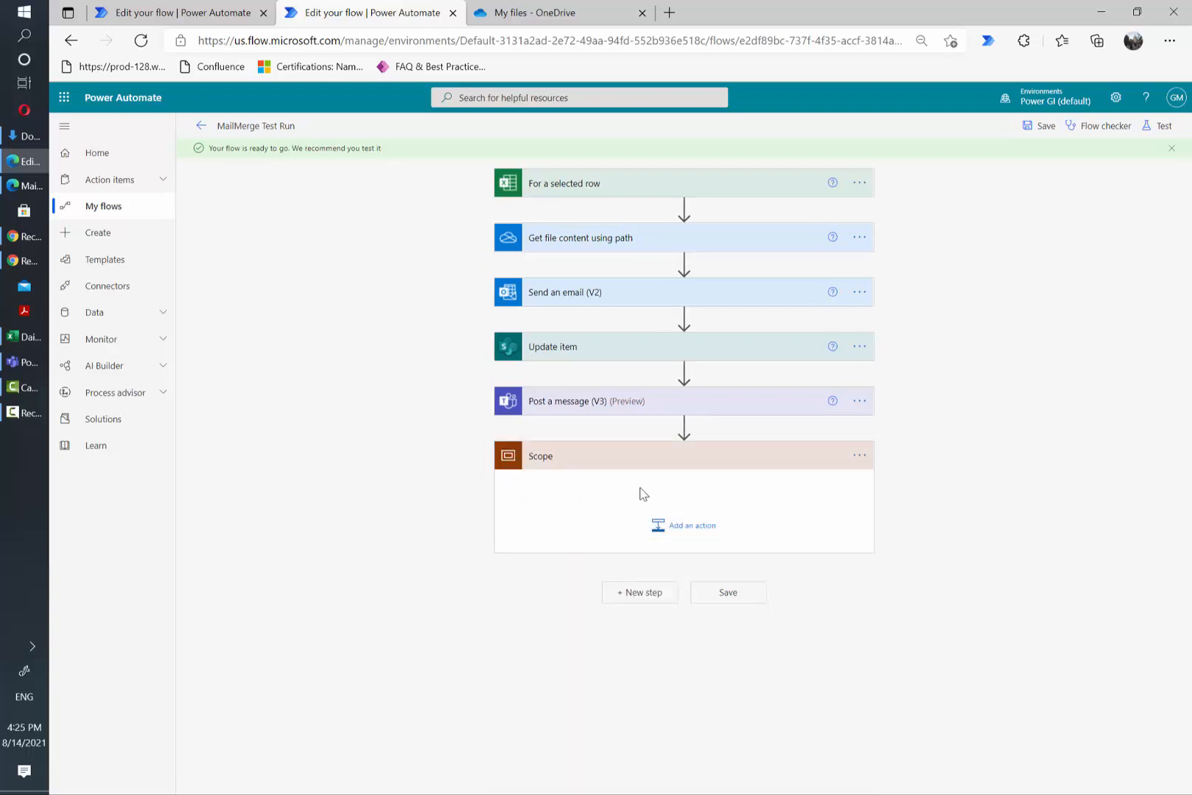
mouse_move(617, 485)
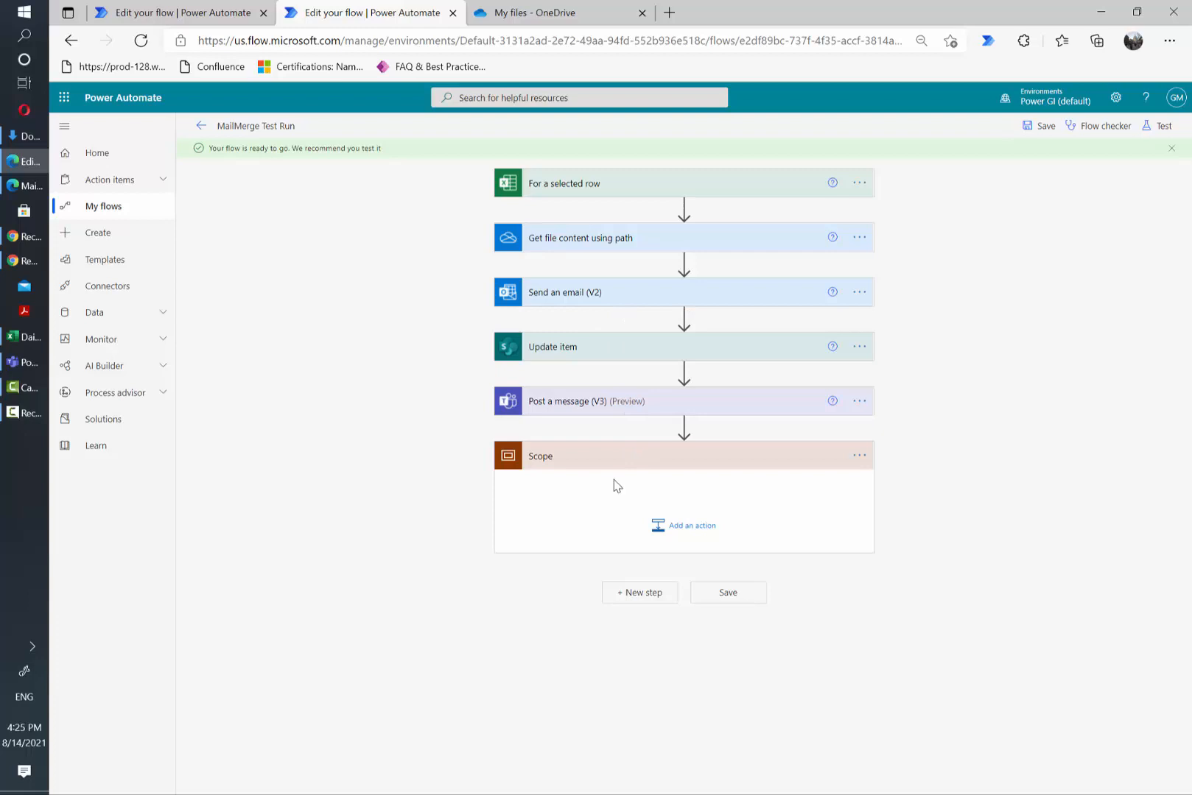
mouse_move(687, 428)
type("gra")
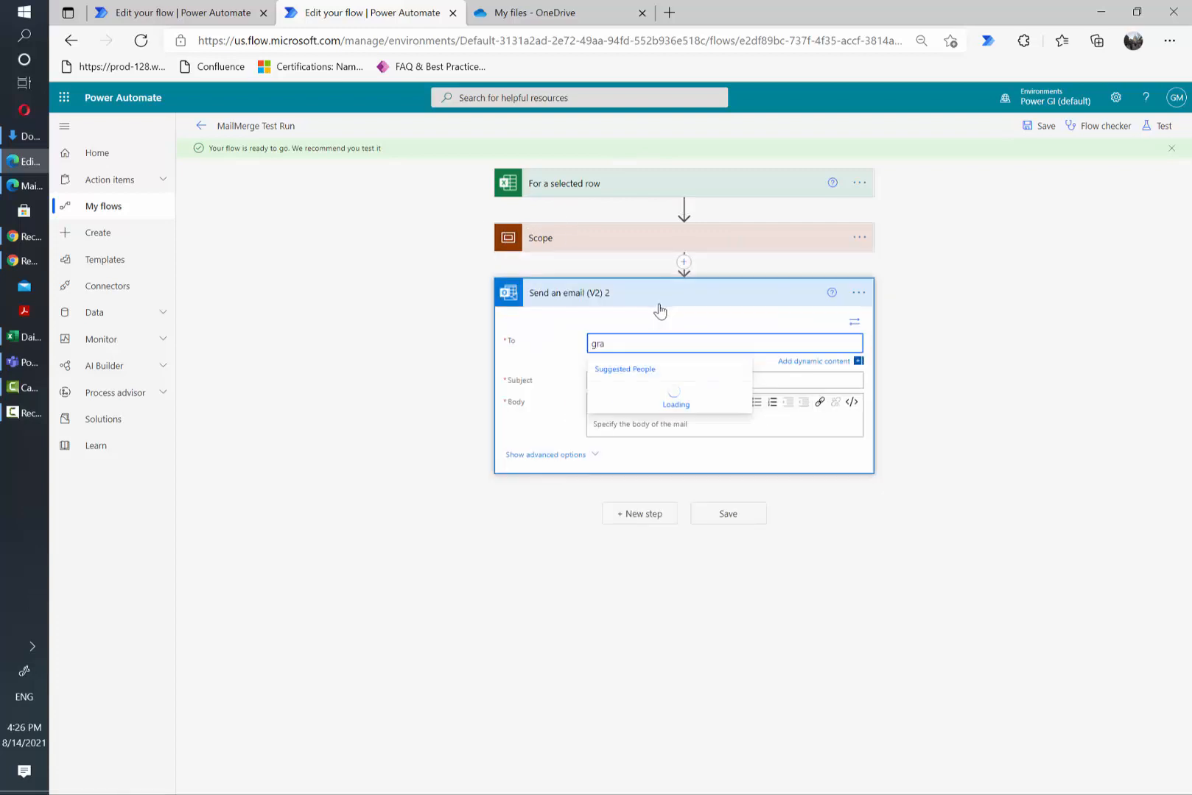
type("Graciela Martinez")
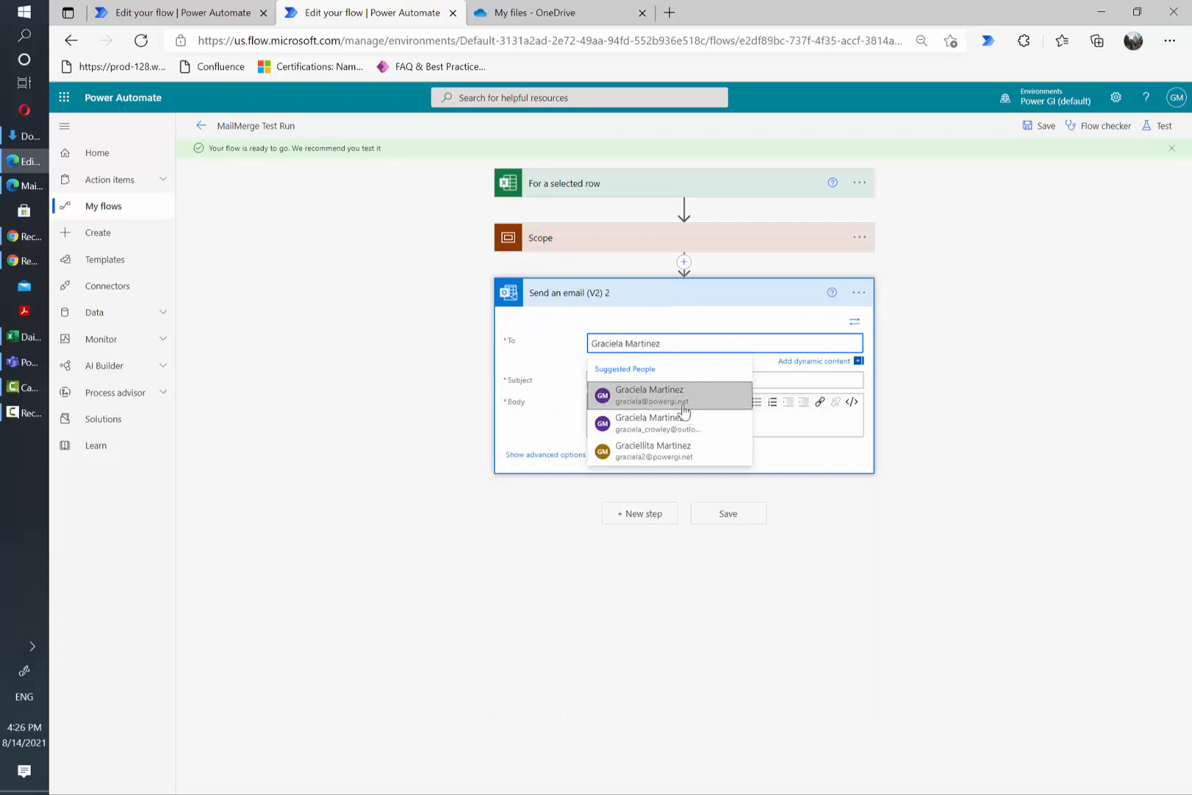
left_click(540, 238)
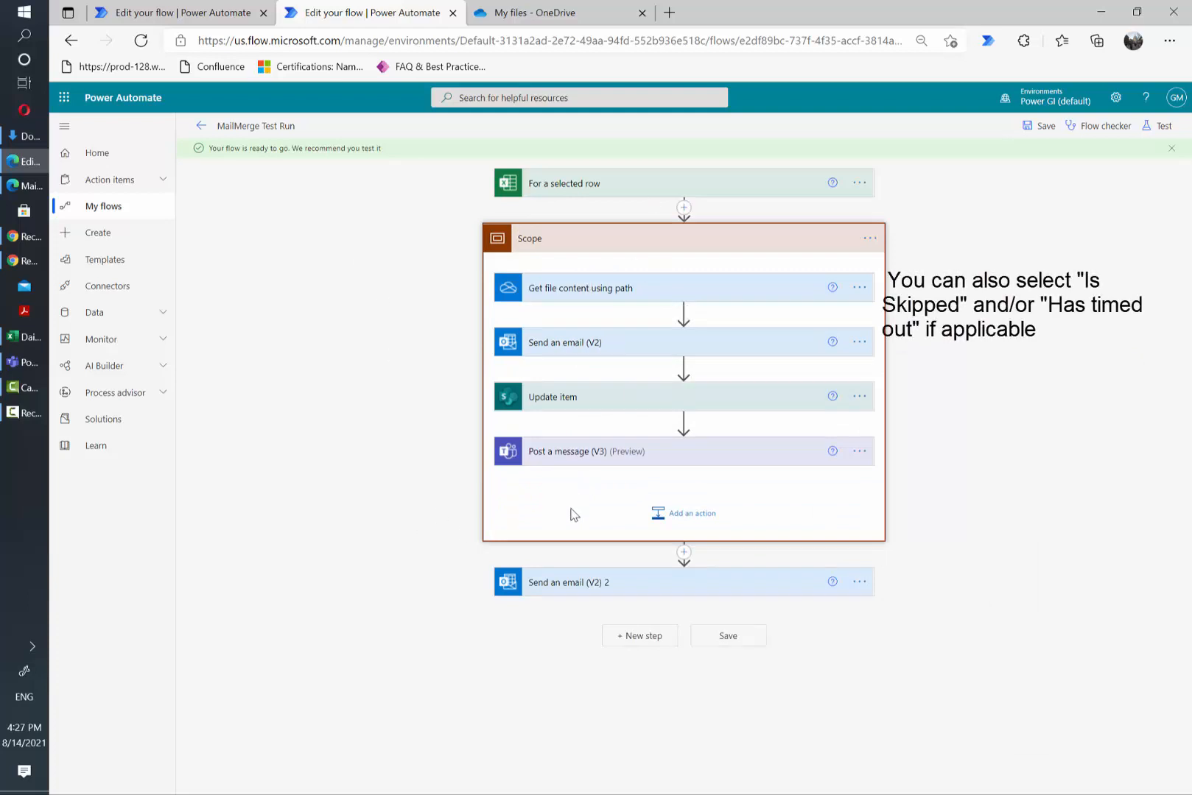
mouse_move(561, 297)
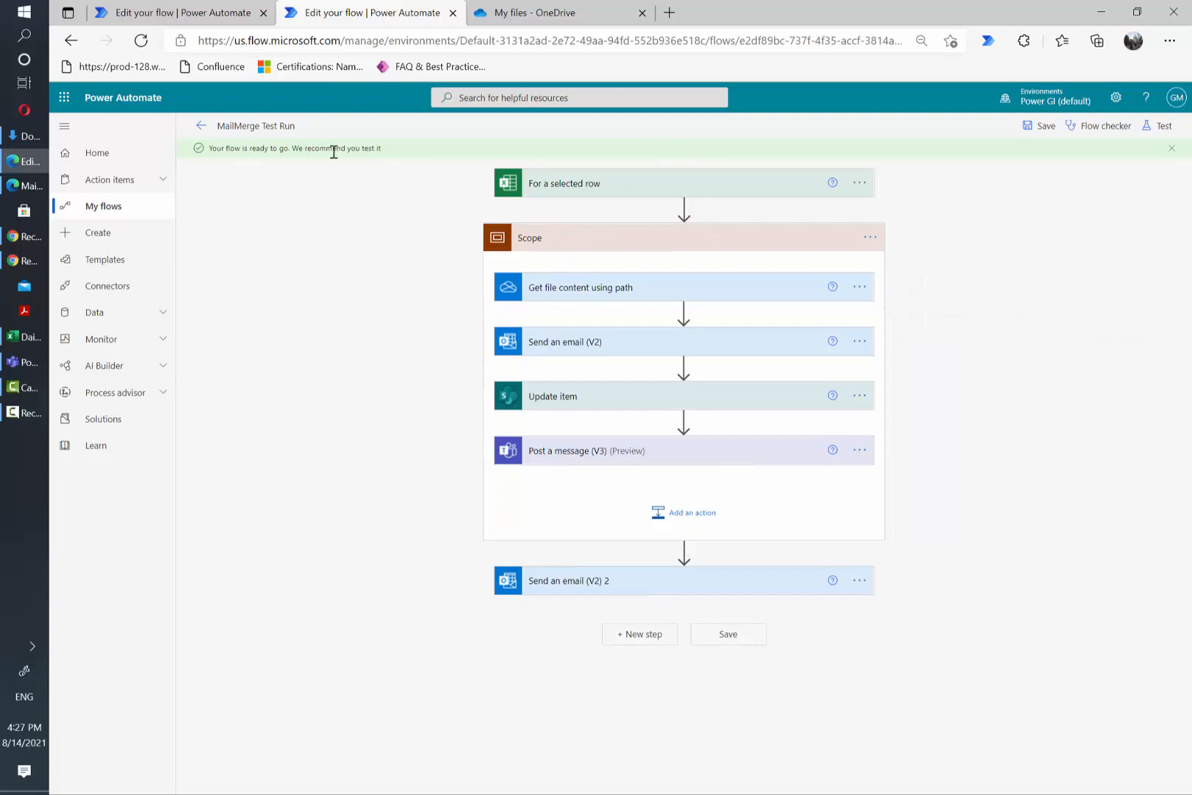
mouse_move(747, 187)
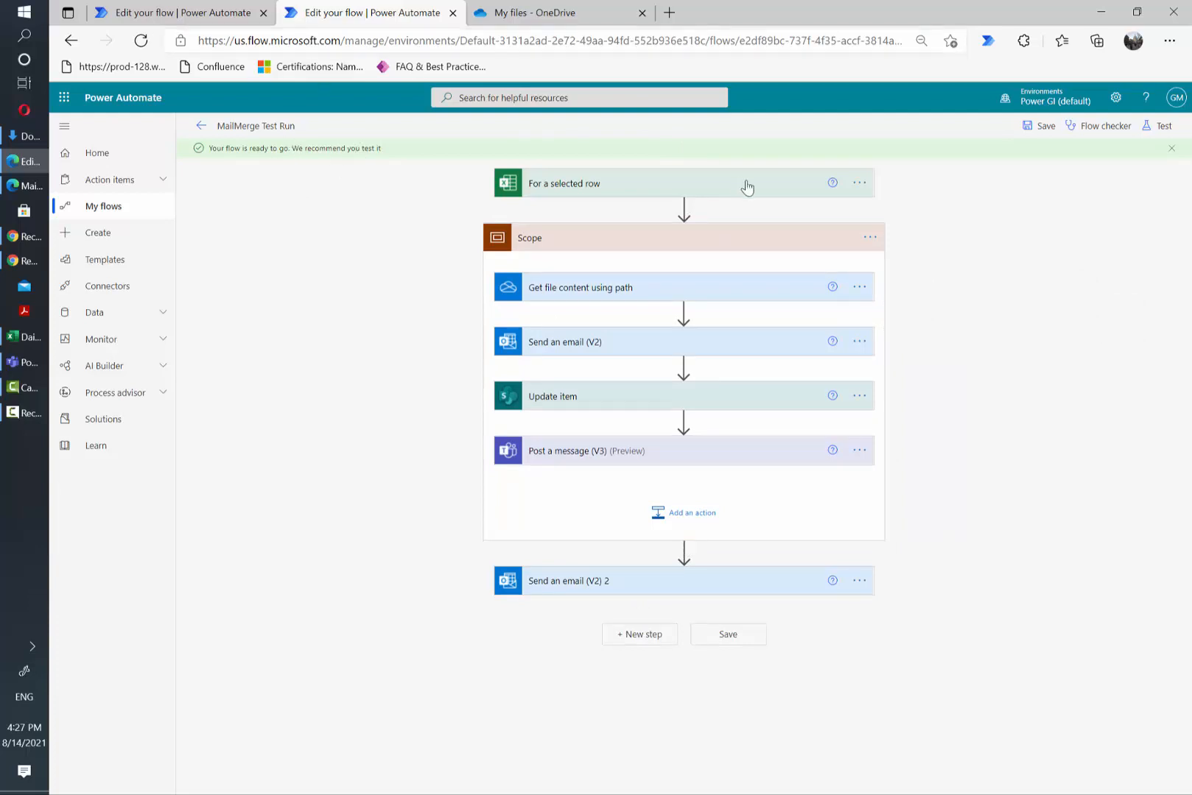